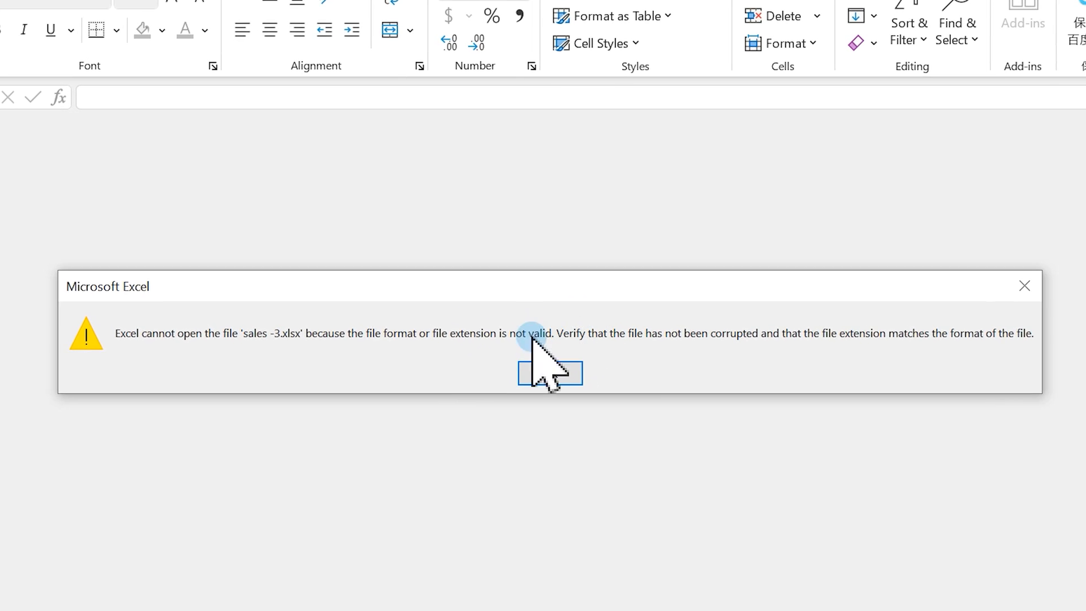
Acknowledge Excel's invalid format or extension error for sales -3.xlsx.
left_click(1025, 285)
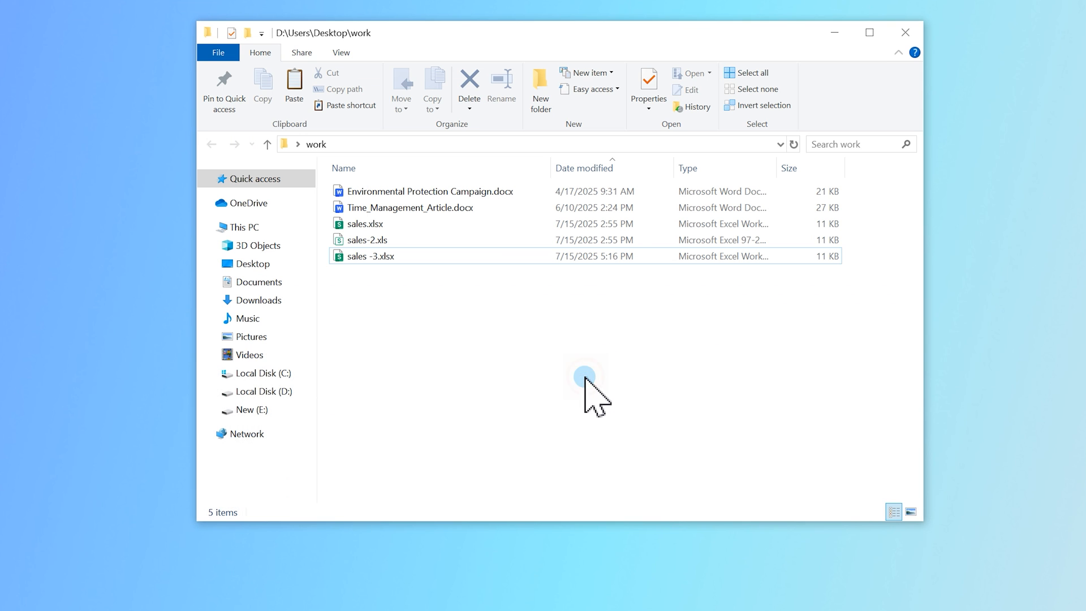
Rename sales-2.xls to sales-2.xlsx via its Properties, confirm the extension change, and open it in Excel.
left_click(366, 239)
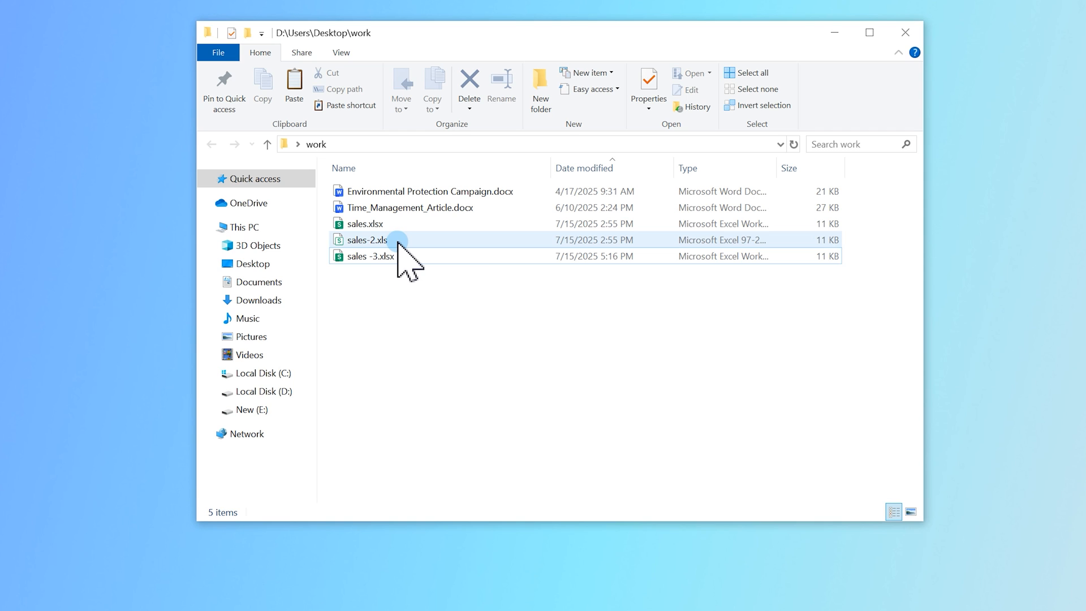
left_click(366, 240)
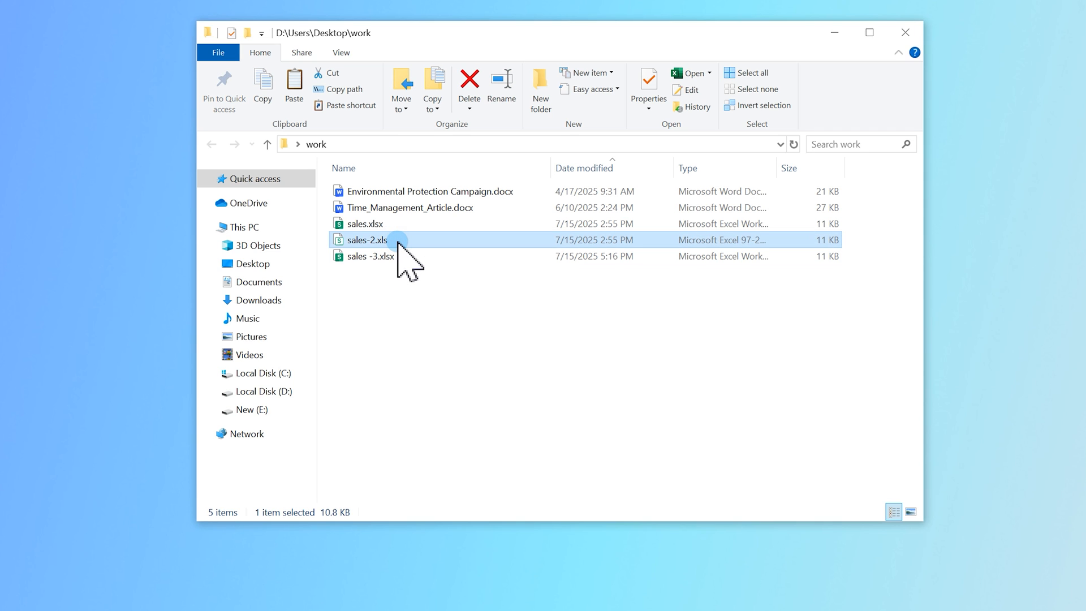
right_click(369, 240)
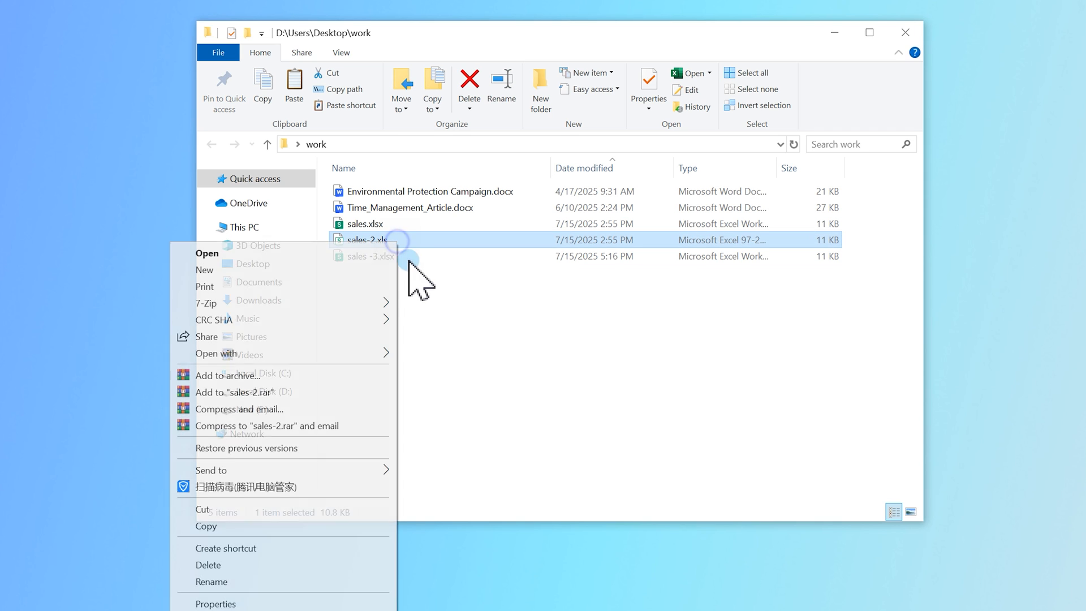
left_click(216, 603)
type("sales-2.xlsx")
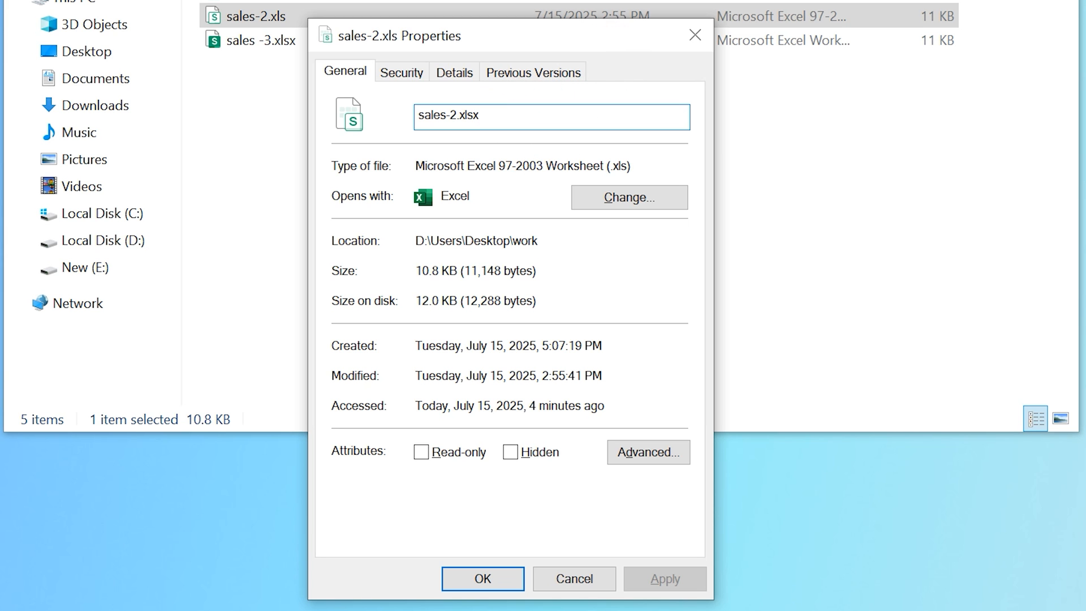
left_click(481, 578)
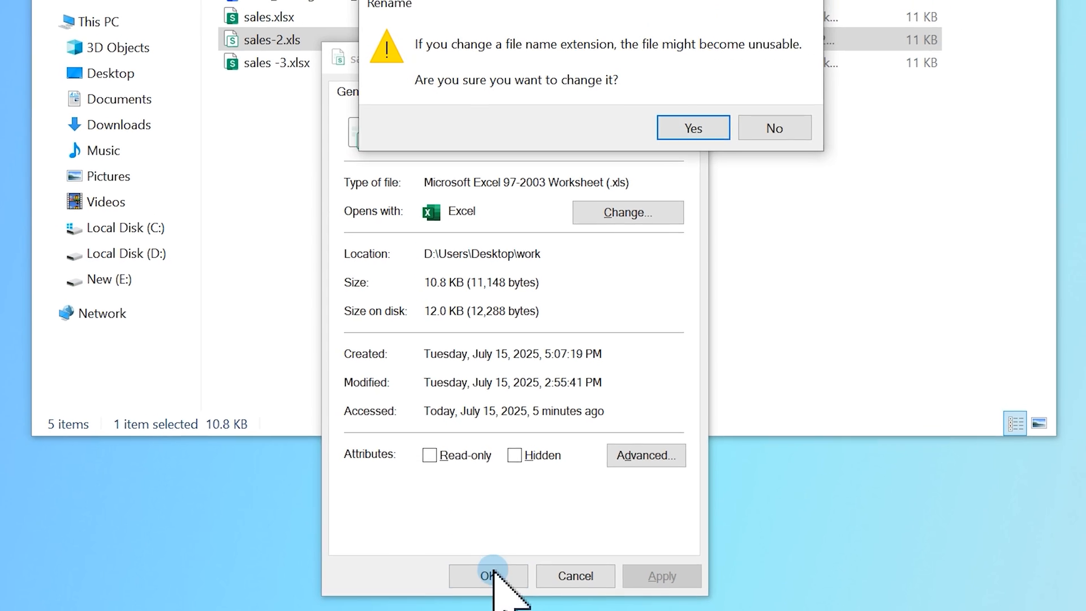
left_click(692, 128)
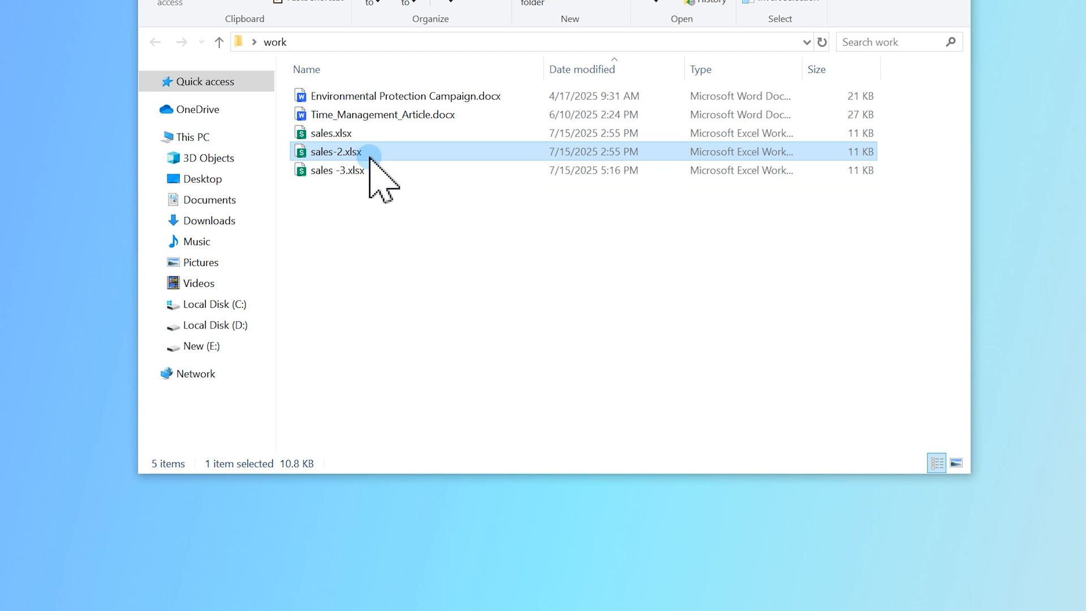
double_click(336, 151)
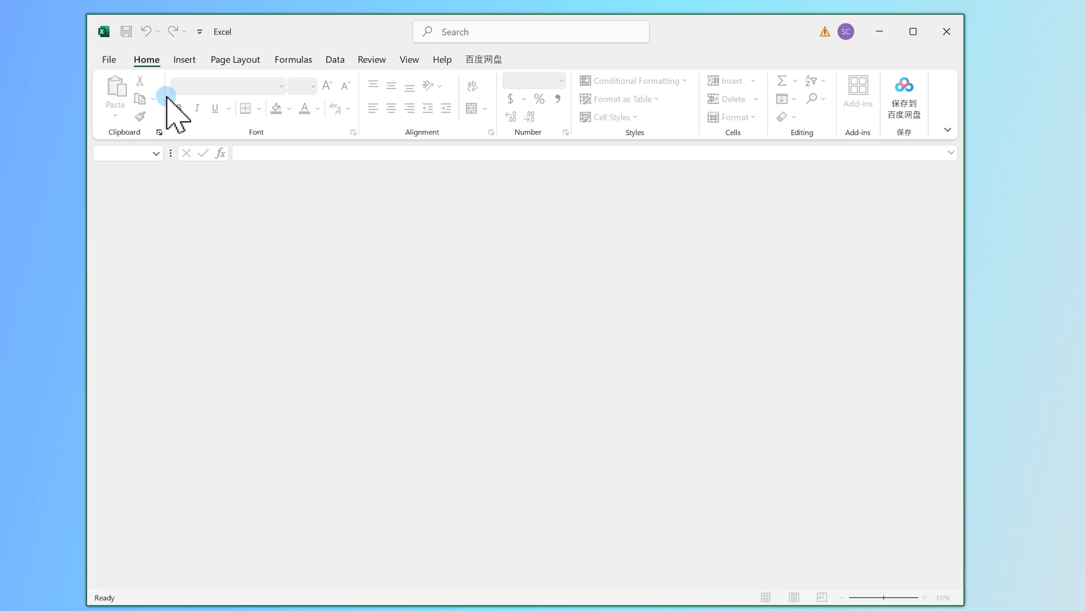
Browse from Excel's Open screen into the work folder on the computer.
left_click(109, 60)
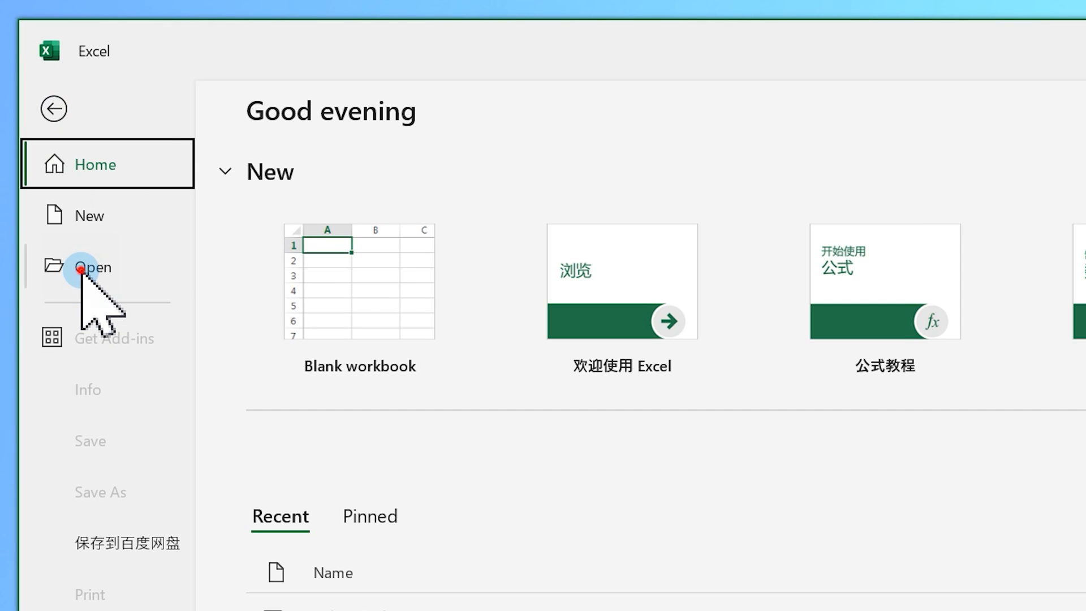
left_click(91, 267)
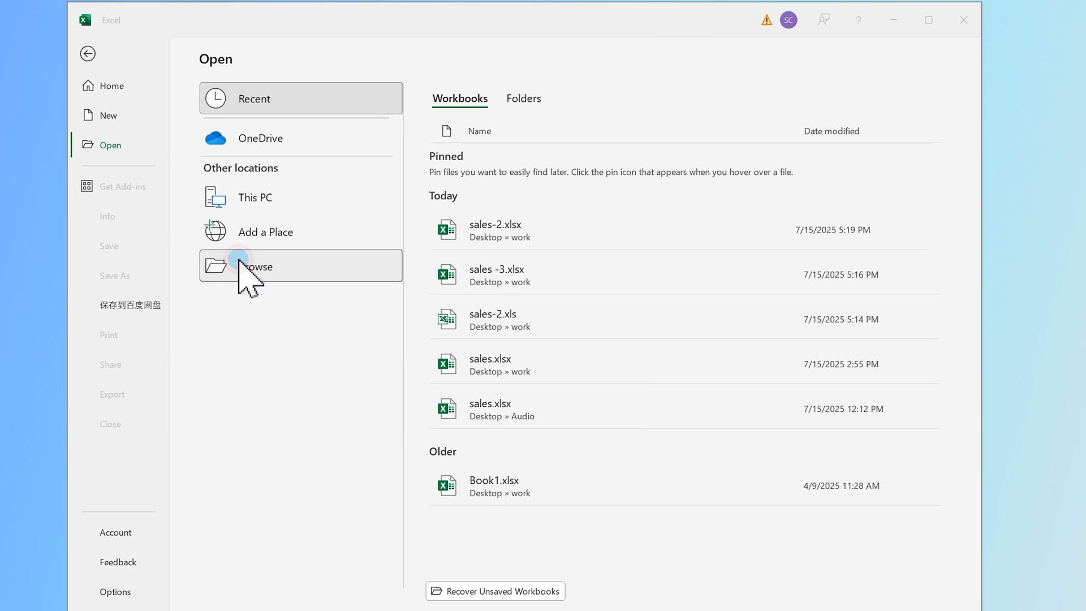
left_click(257, 266)
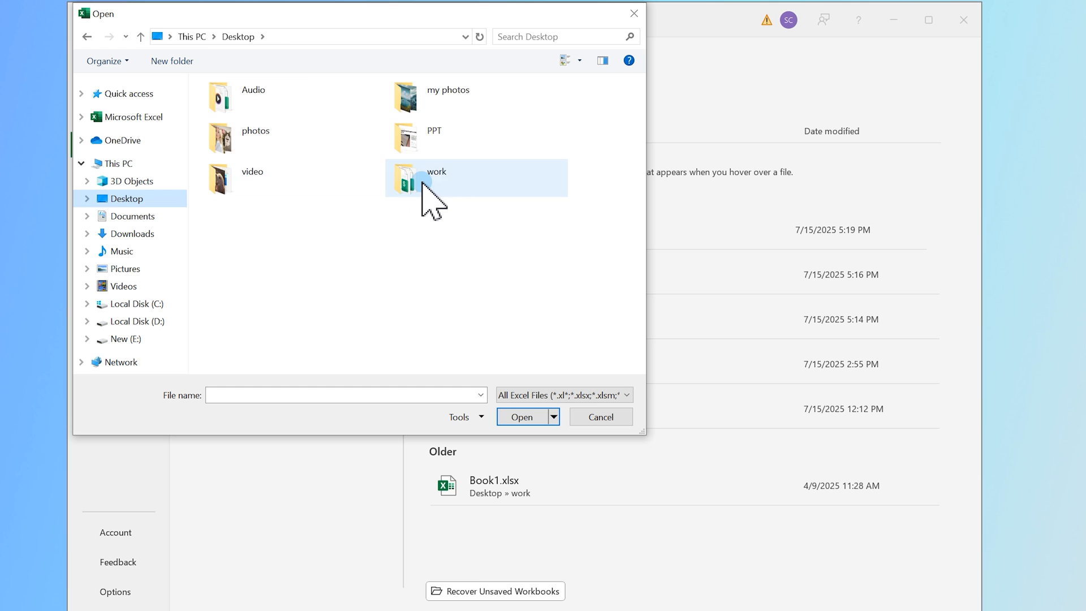
left_click(553, 417)
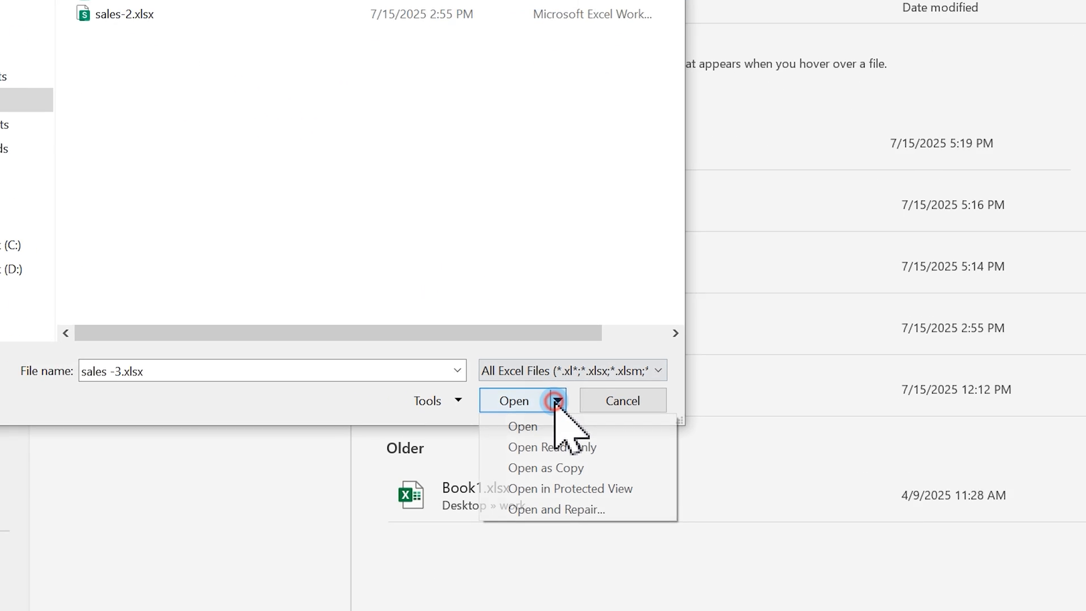
Run Open and Repair on sales -3.xlsx and acknowledge the invalid-format error it still raises.
left_click(557, 509)
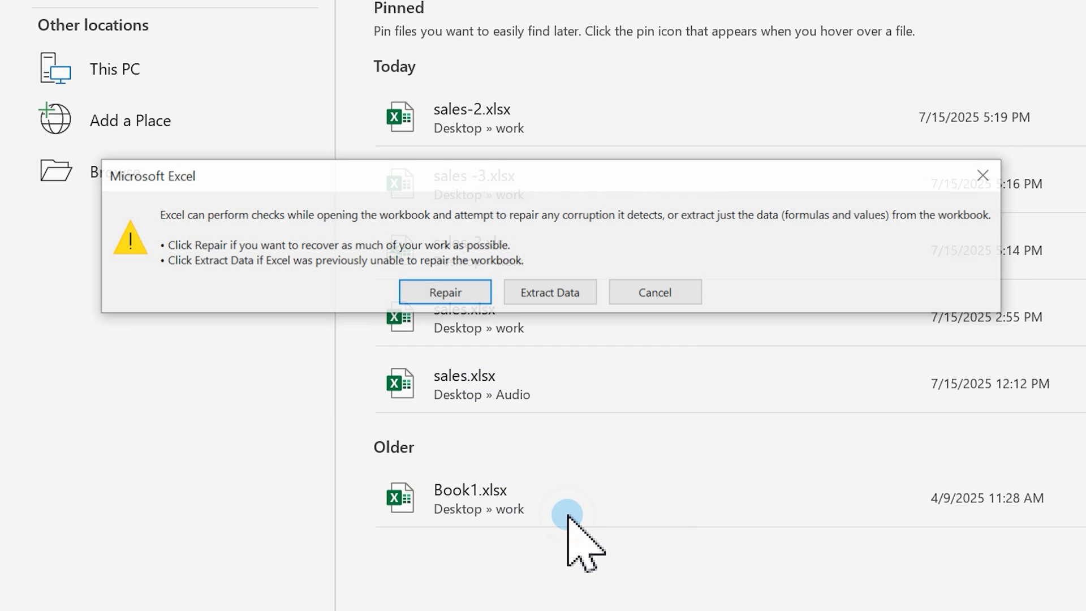
left_click(443, 292)
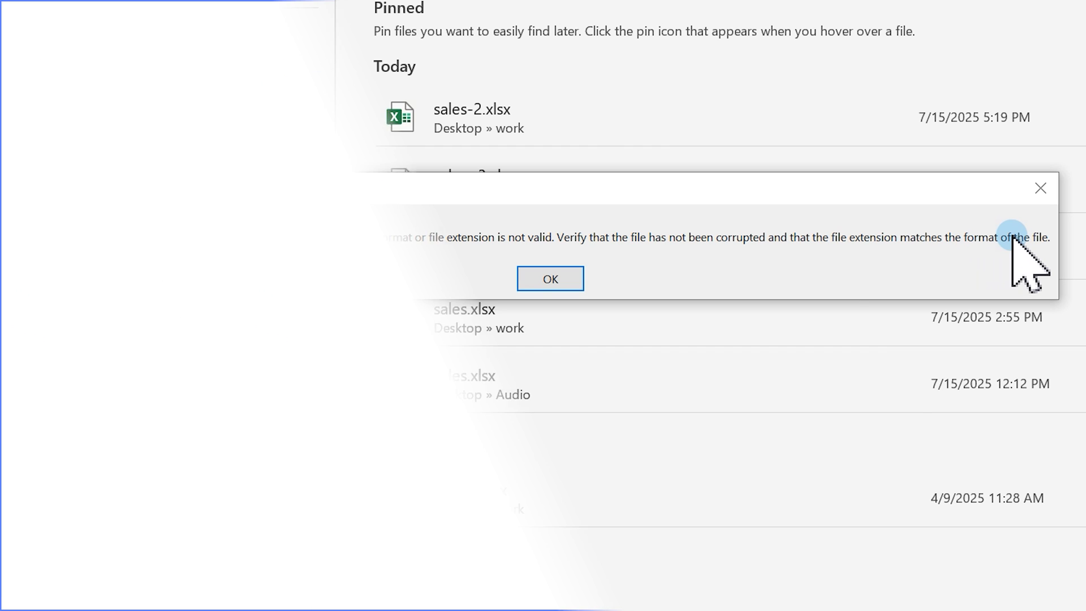
left_click(549, 278)
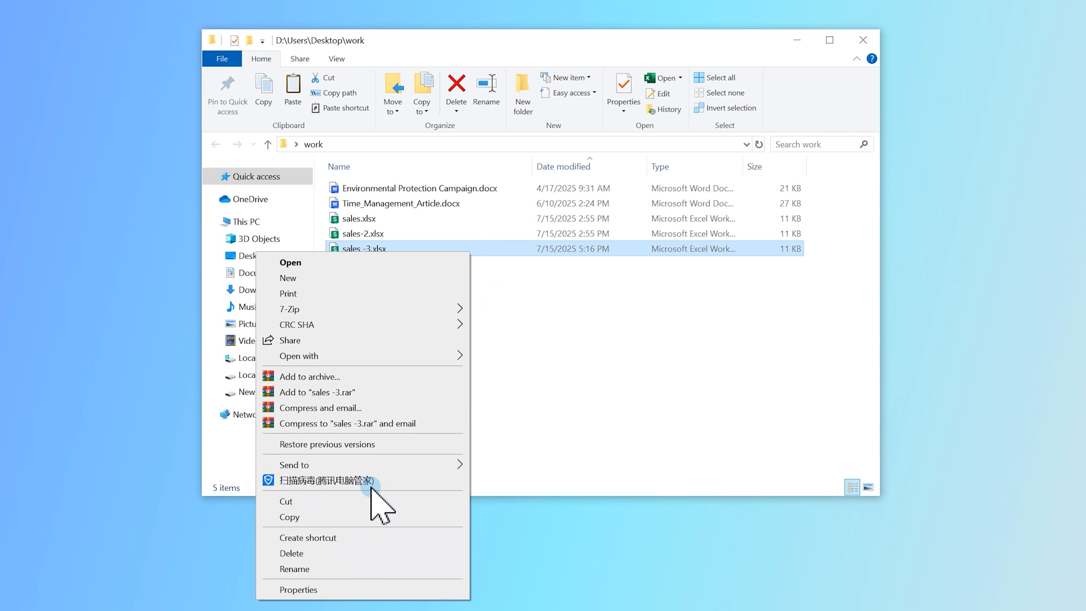
Review the Properties pages of sales -3.xlsx in File Explorer.
left_click(298, 589)
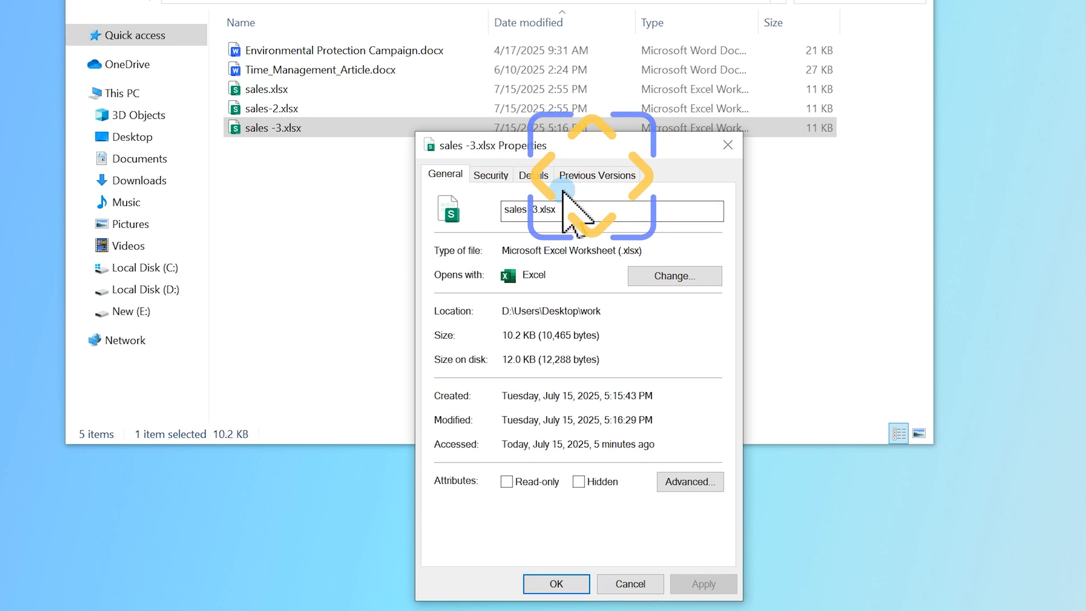
left_click(596, 174)
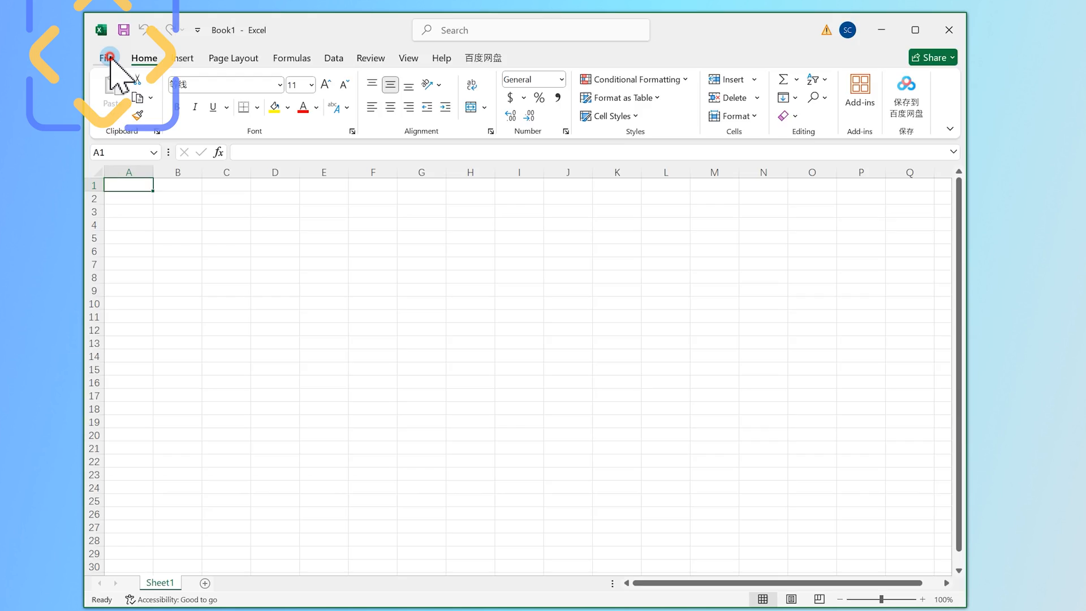
Recover the unsaved workbook sales-2 (version 1).xlsb via Manage Workbook and open it.
left_click(106, 58)
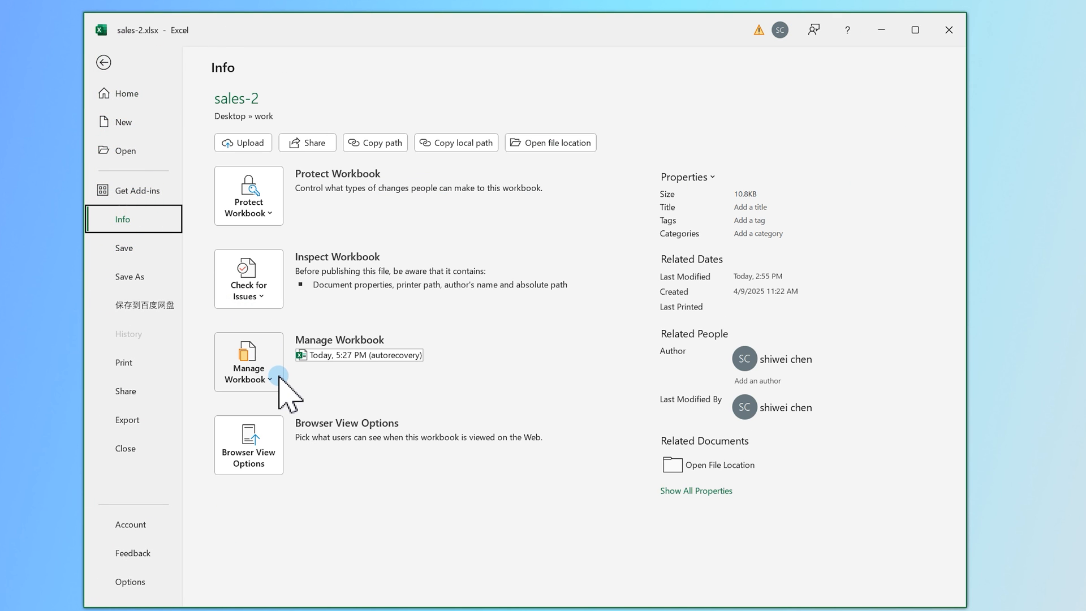
left_click(248, 360)
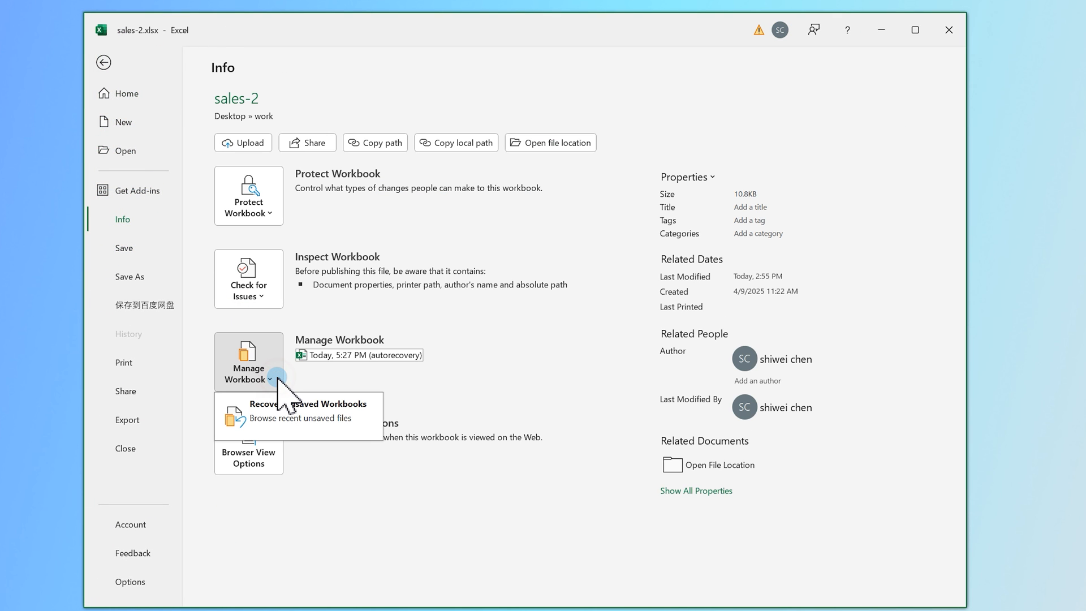
left_click(104, 62)
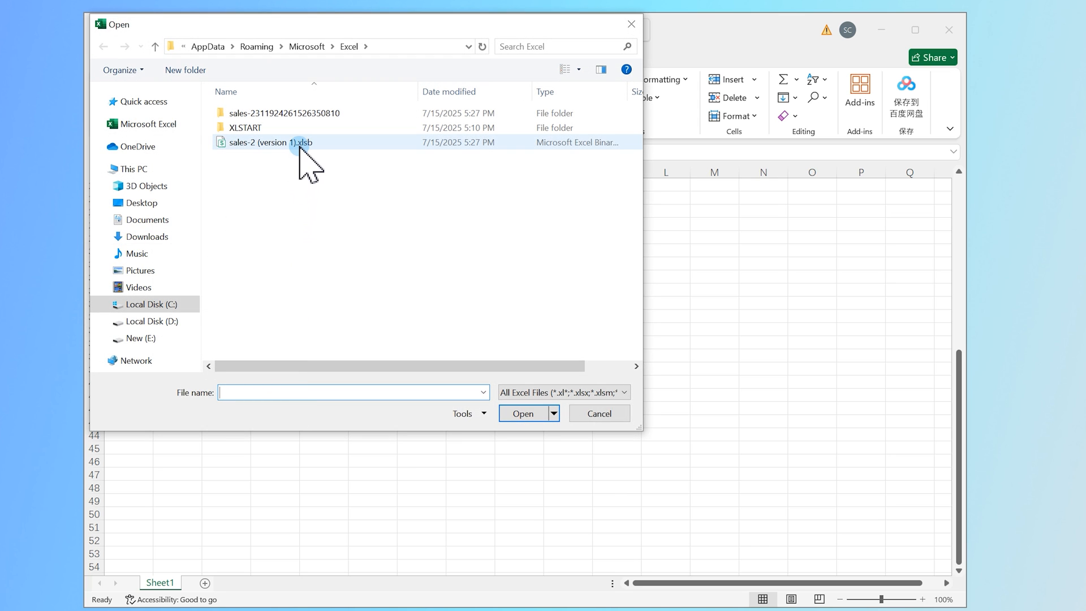
left_click(277, 142)
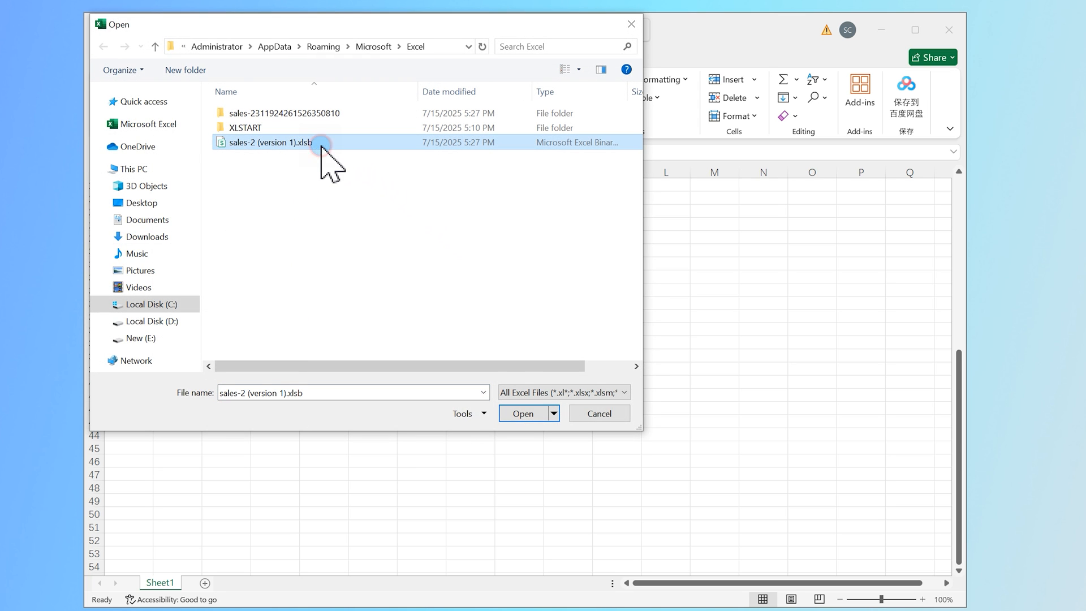
left_click(523, 414)
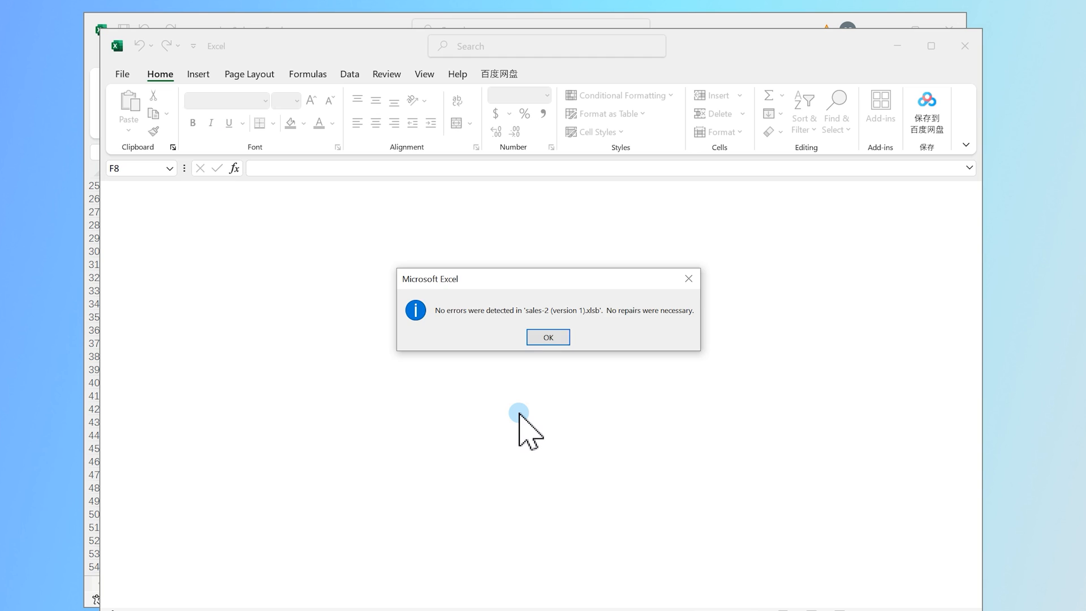
mouse_move(626, 333)
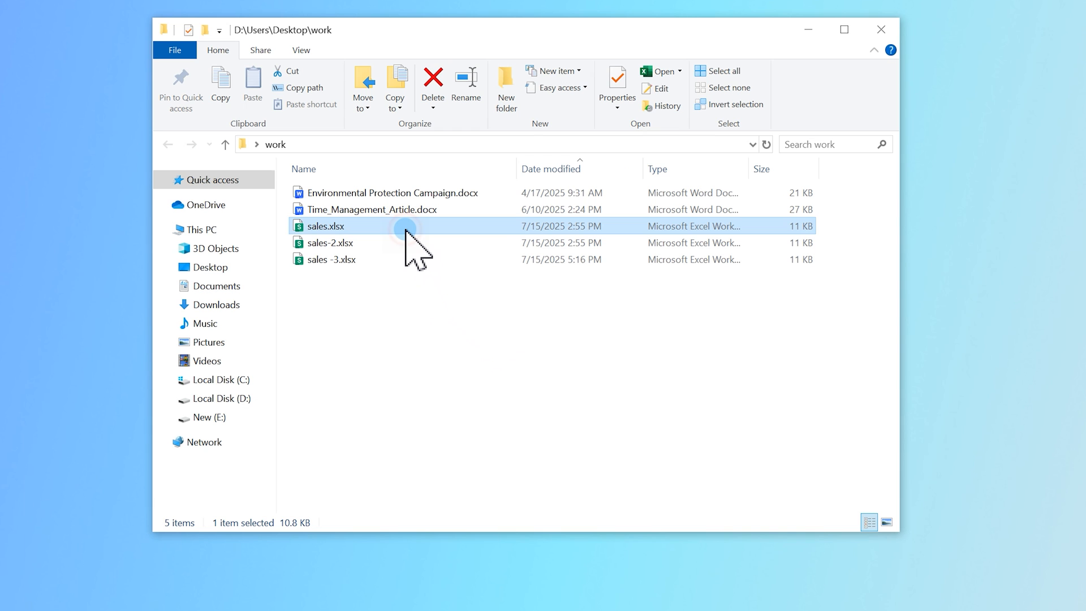
Review the Security permissions of sales.xlsx for the Administrators and Users groups.
right_click(325, 226)
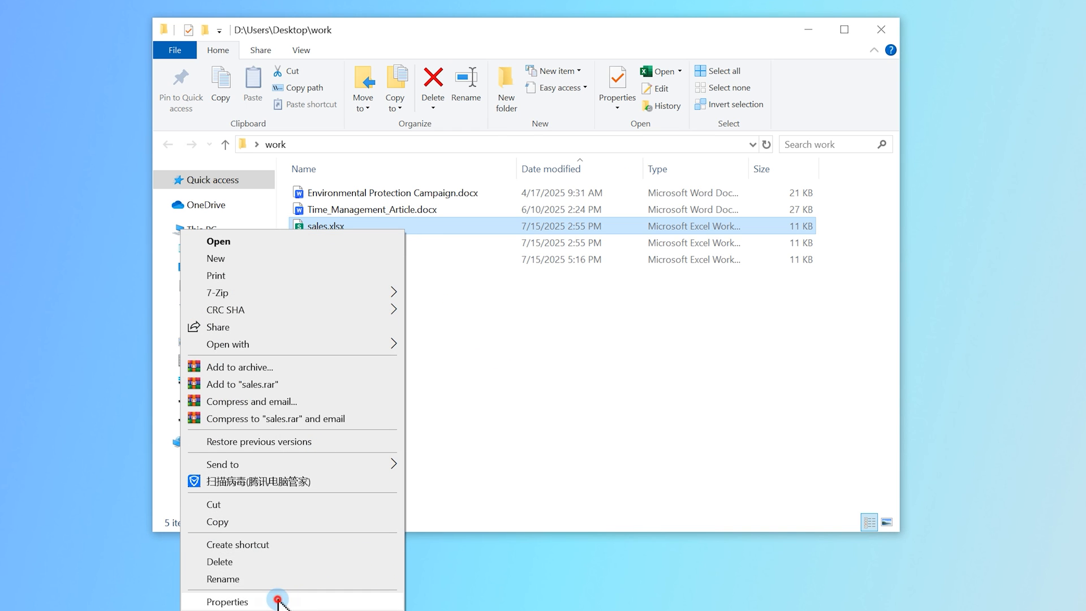
left_click(228, 600)
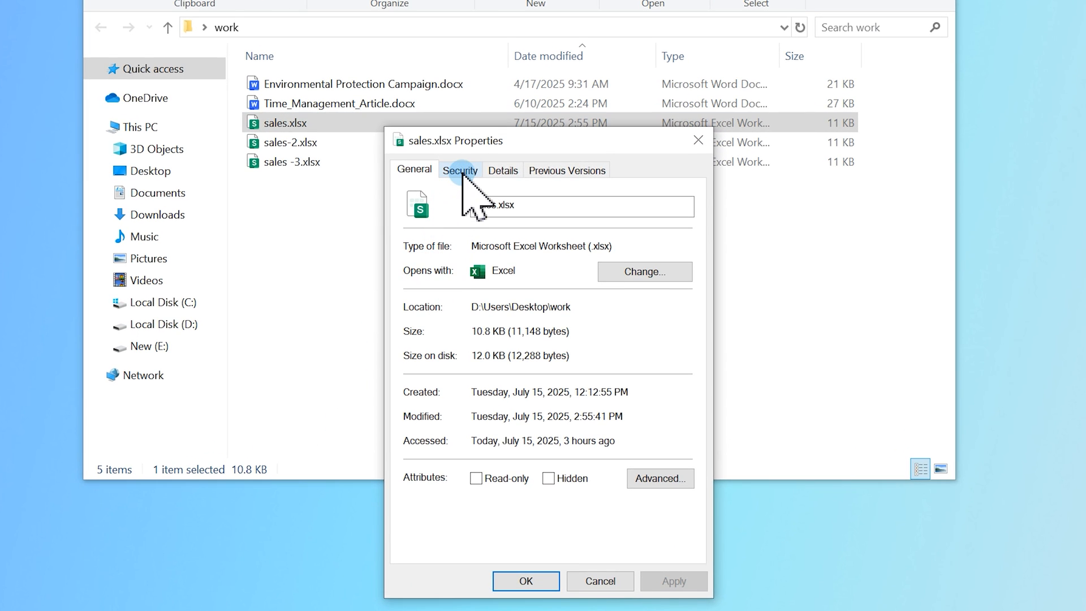
left_click(459, 171)
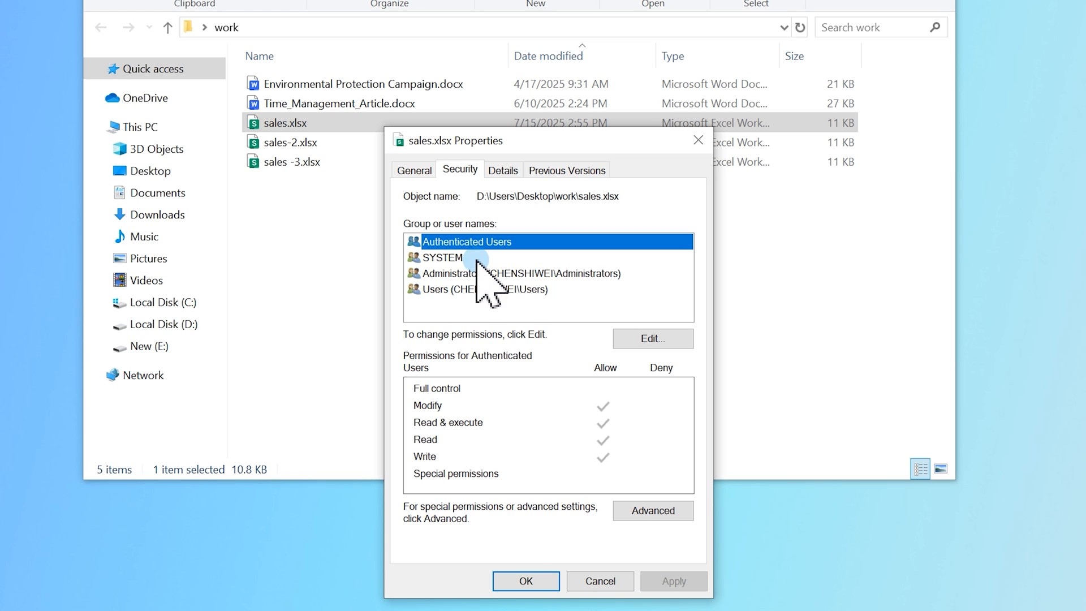
left_click(526, 273)
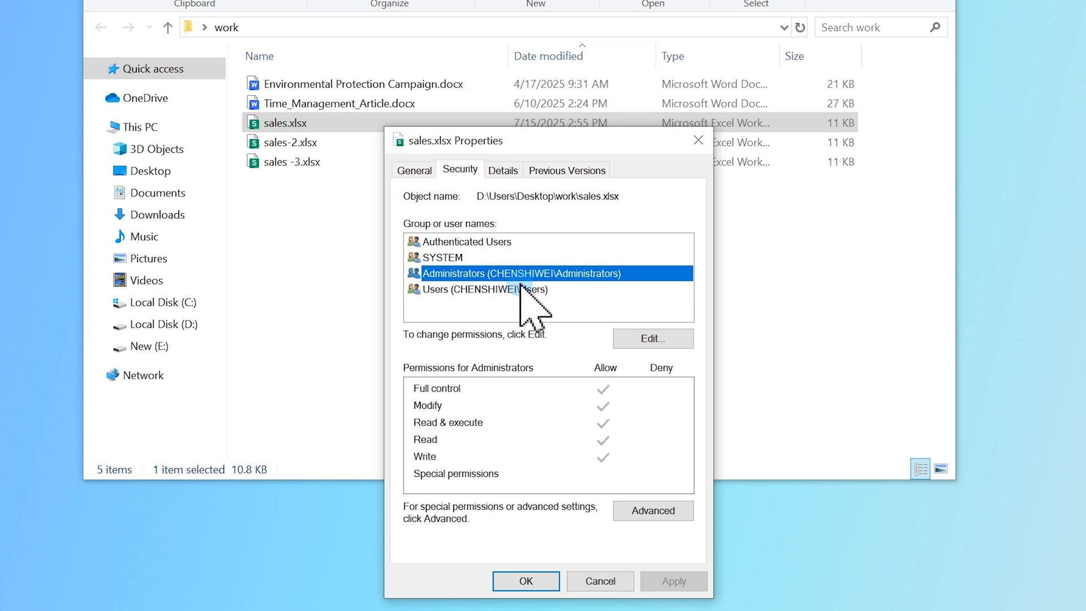
left_click(486, 288)
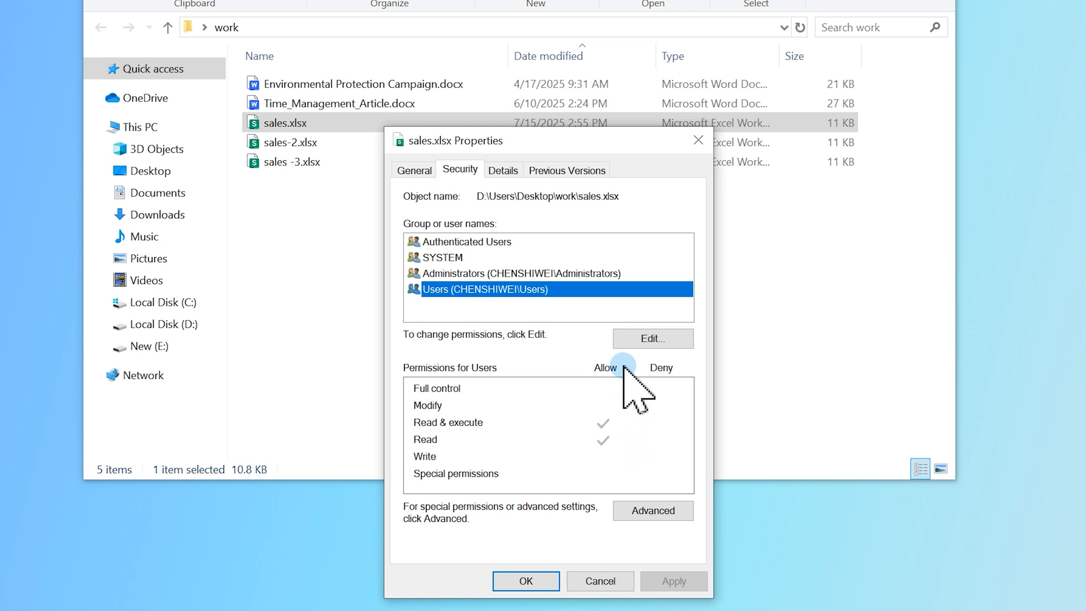
Enter the permissions editor for sales.xlsx and start adding a user or group.
left_click(651, 338)
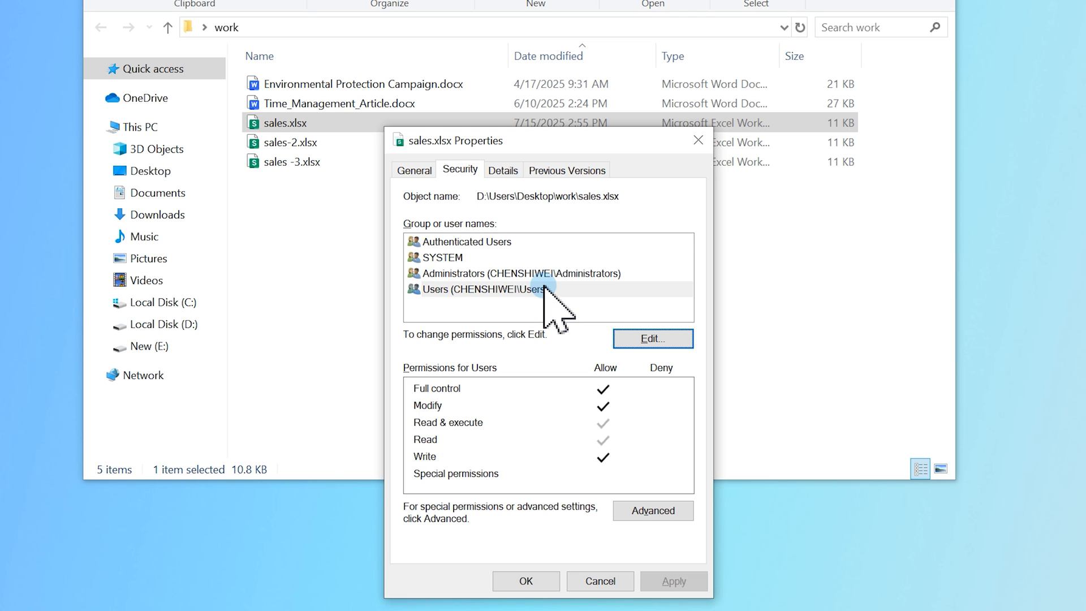
left_click(651, 338)
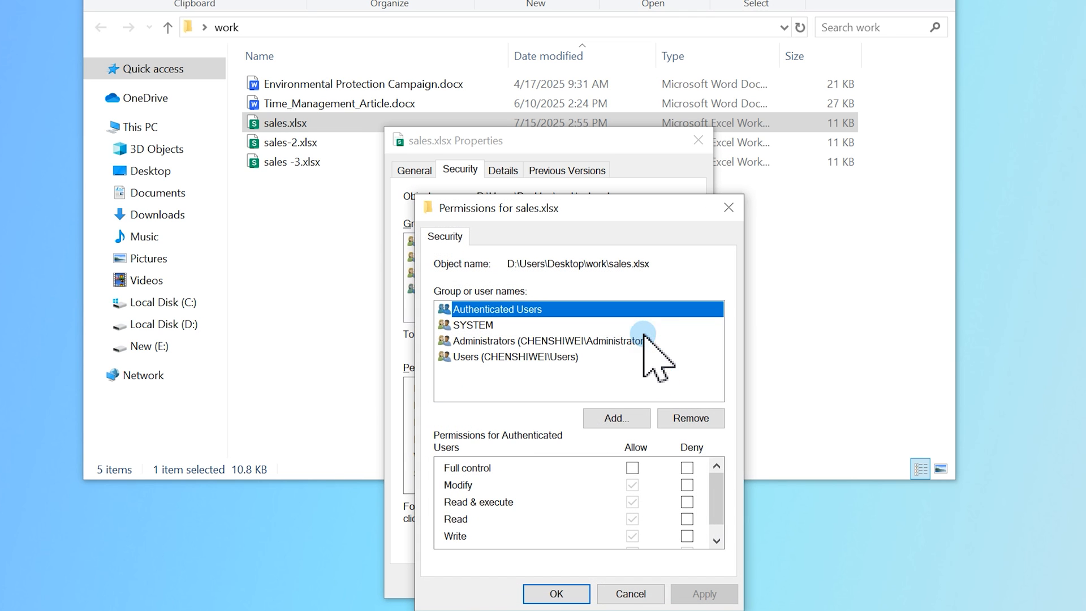
left_click(616, 418)
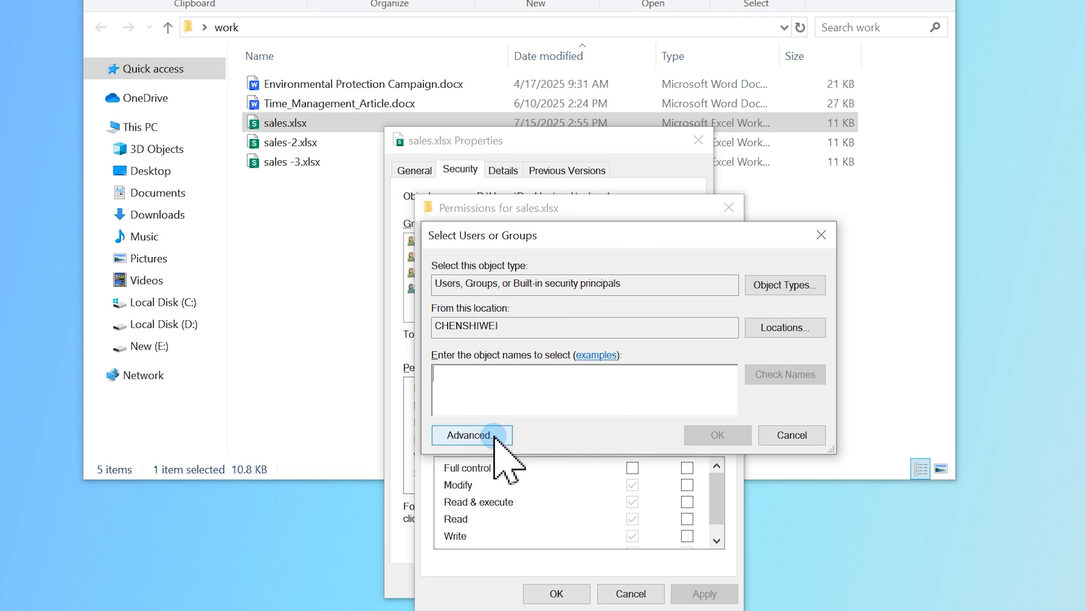
Find Everyone through the advanced user search and add it to the permissions list of sales.xlsx.
left_click(471, 434)
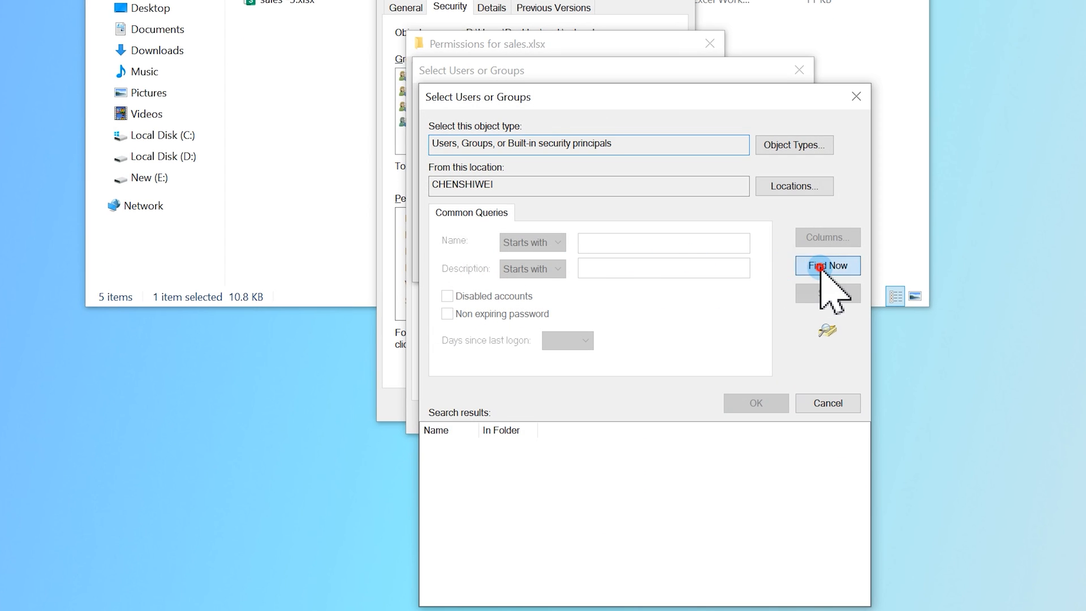
left_click(826, 265)
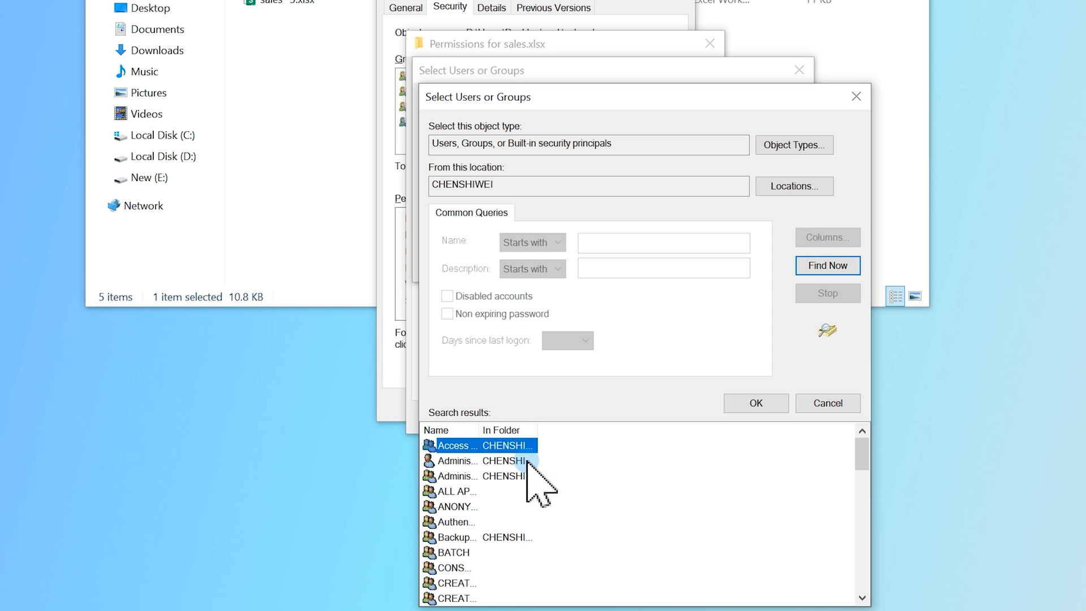
scroll("down", 3)
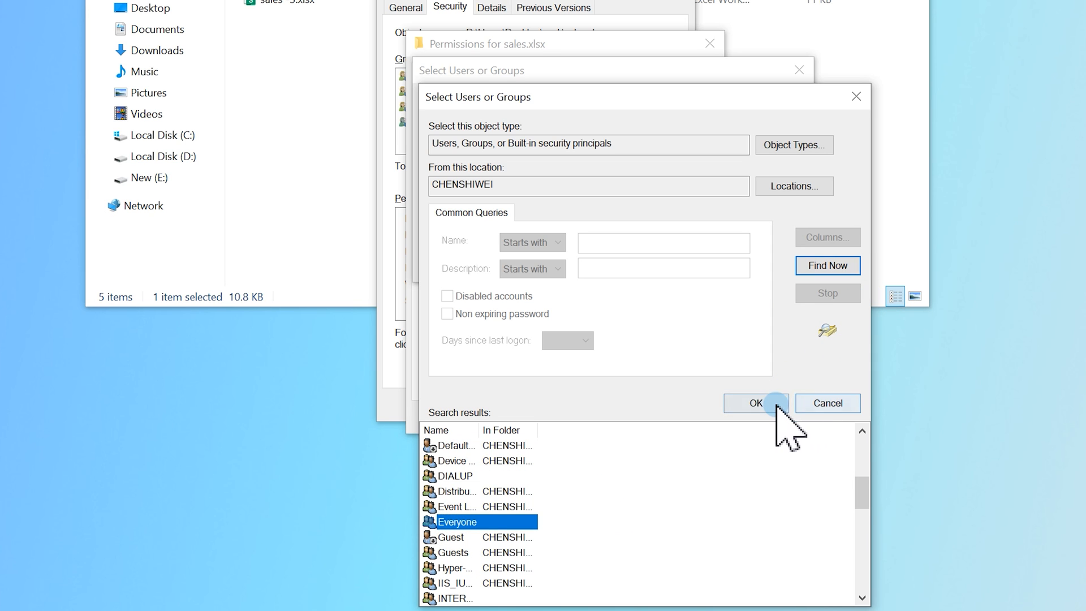
left_click(754, 403)
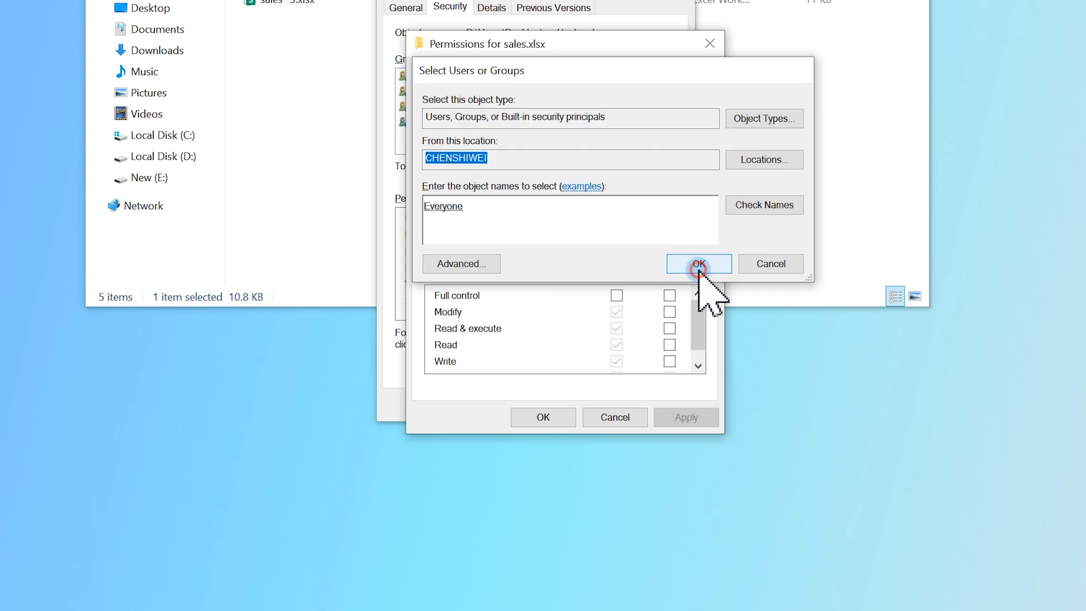
left_click(697, 263)
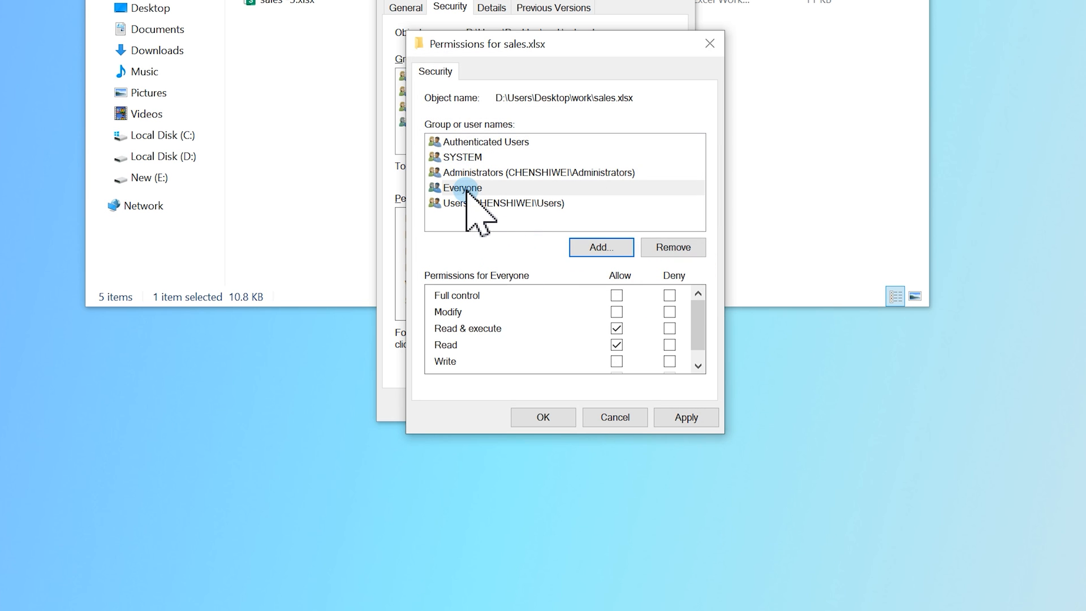
Allow Full control for Everyone on sales.xlsx and apply it, closing the Permissions and Properties dialogs.
left_click(463, 188)
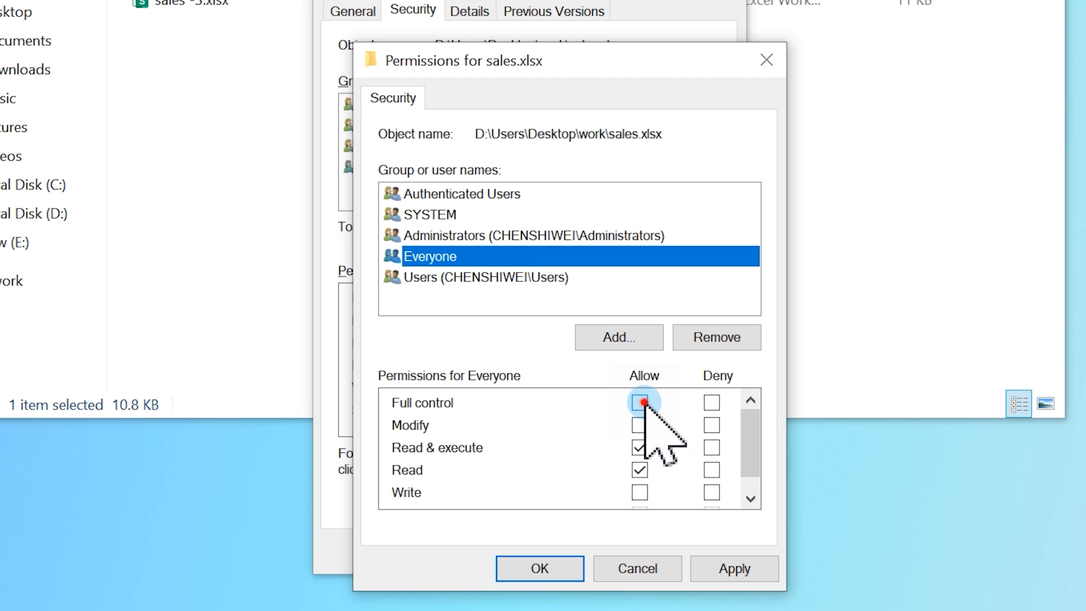
left_click(639, 403)
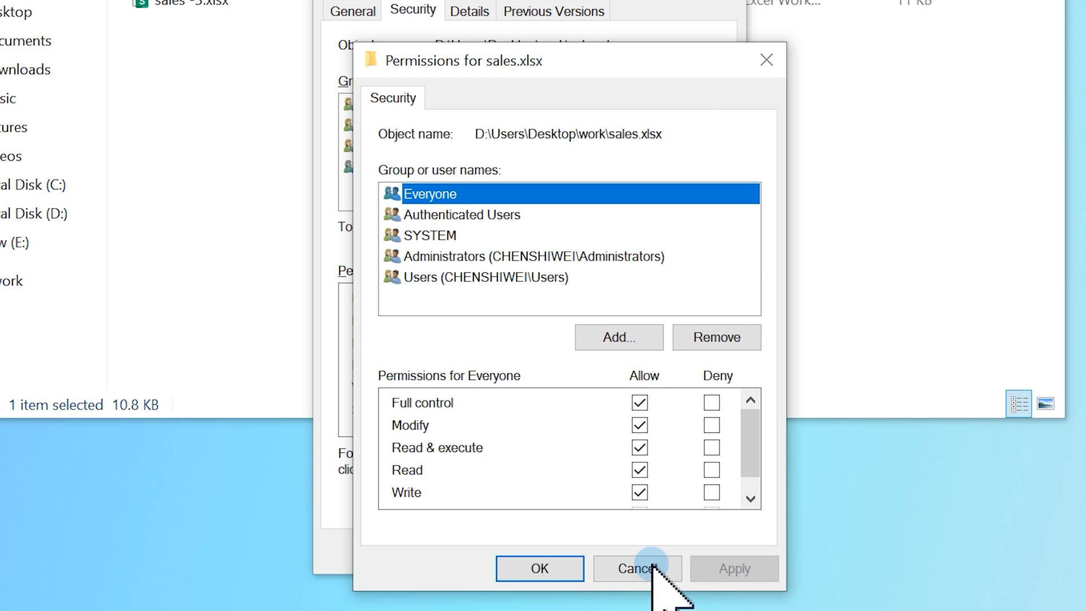
left_click(635, 569)
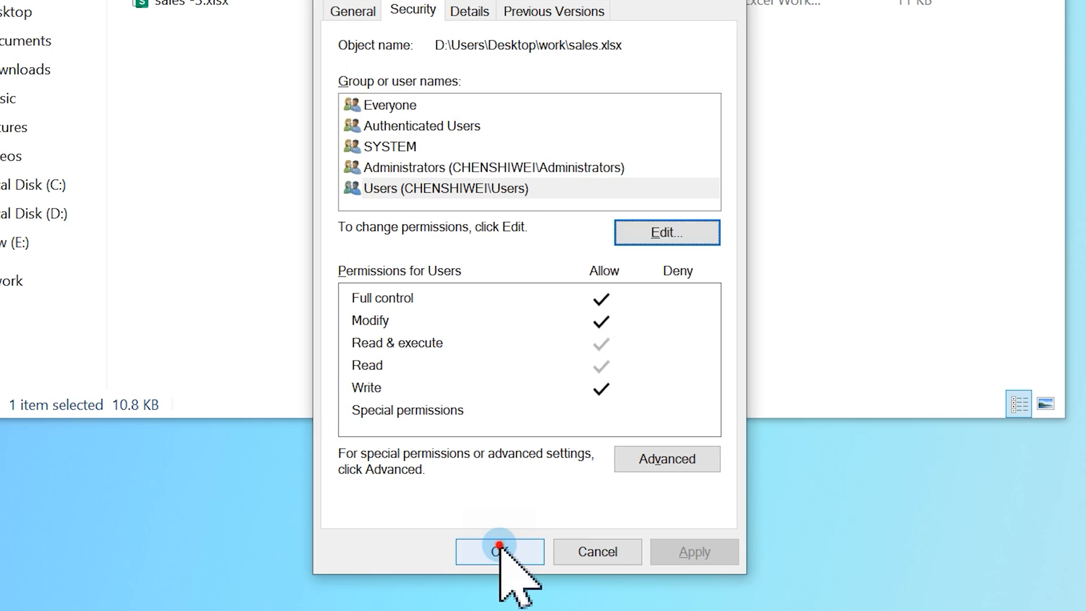
left_click(499, 552)
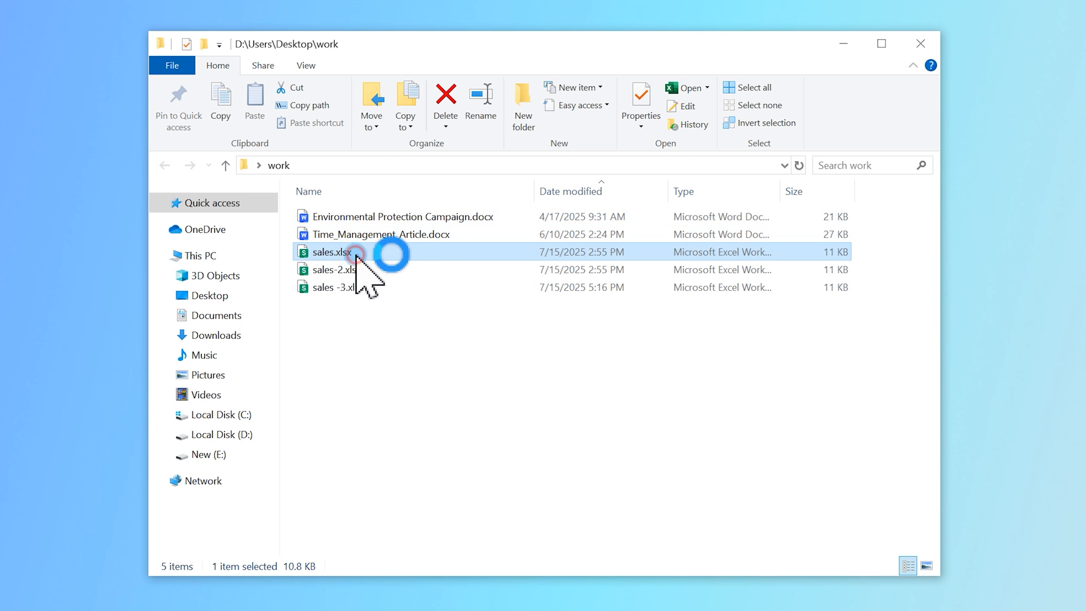
Open sales.xlsx in Excel to show its sales table of dates, customers, products and regions.
double_click(328, 251)
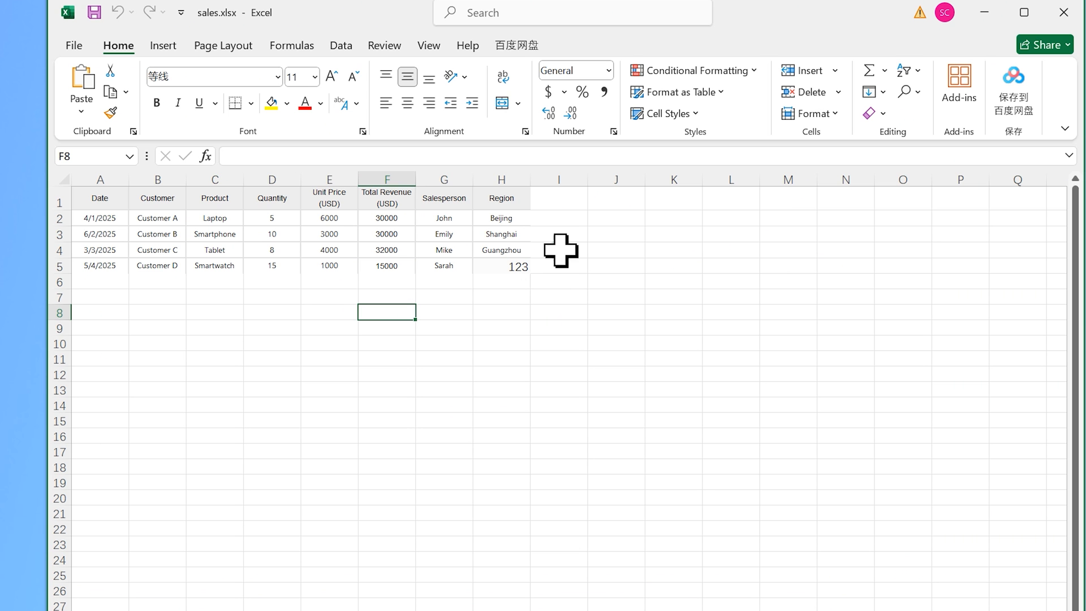
mouse_move(450, 295)
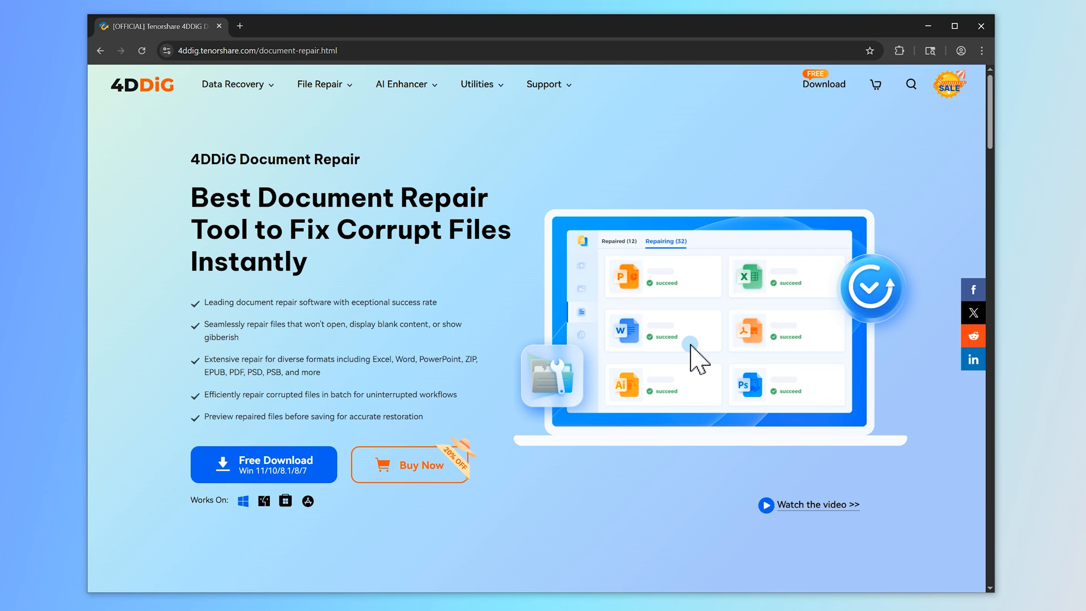
Scroll the 4DDiG Document Repair page to the per-format section and view the Excel repair details.
scroll("down", 3)
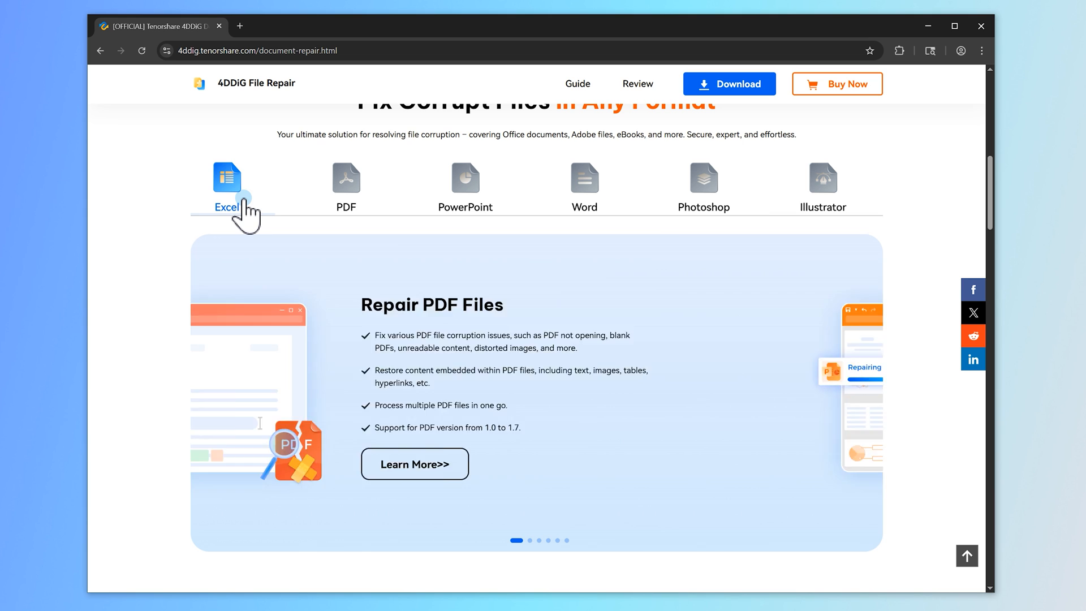
left_click(226, 187)
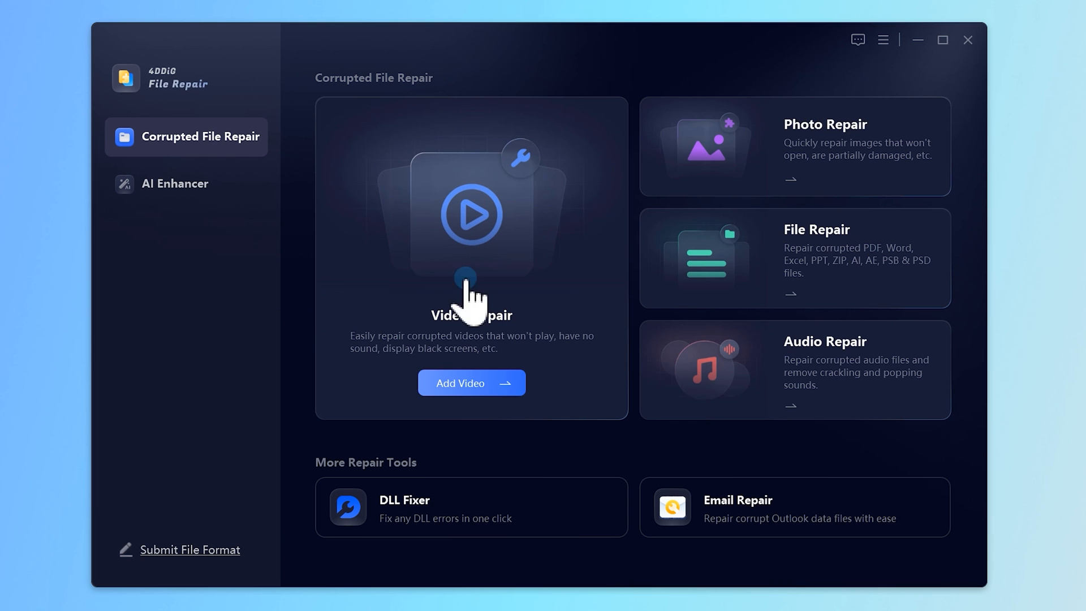
Repair both Excel files with File Repair, save them to the Desktop, and open repaired sales.xlsx.
left_click(470, 383)
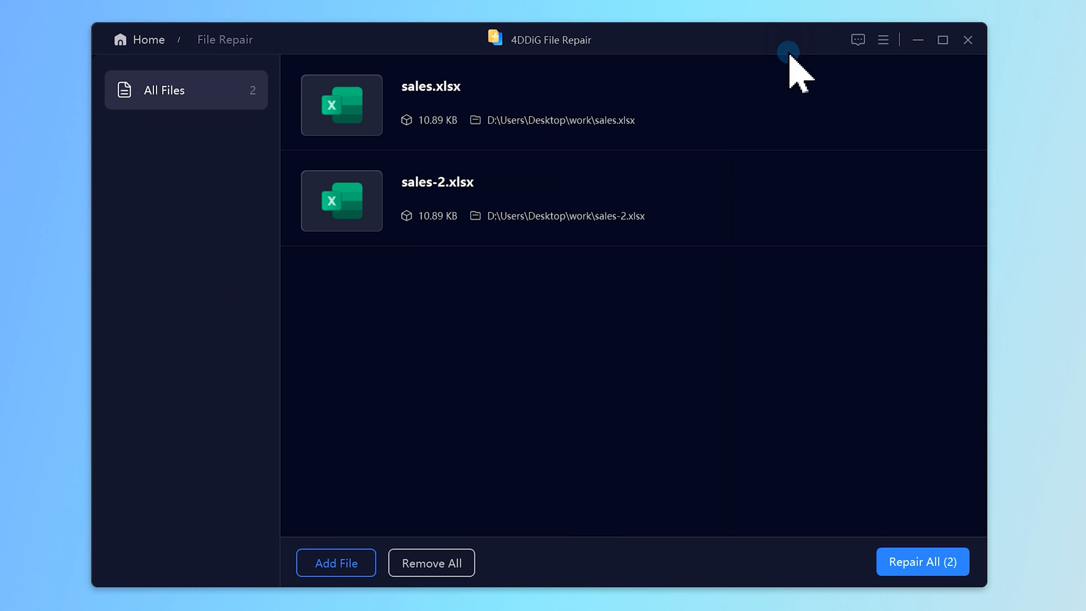
left_click(921, 562)
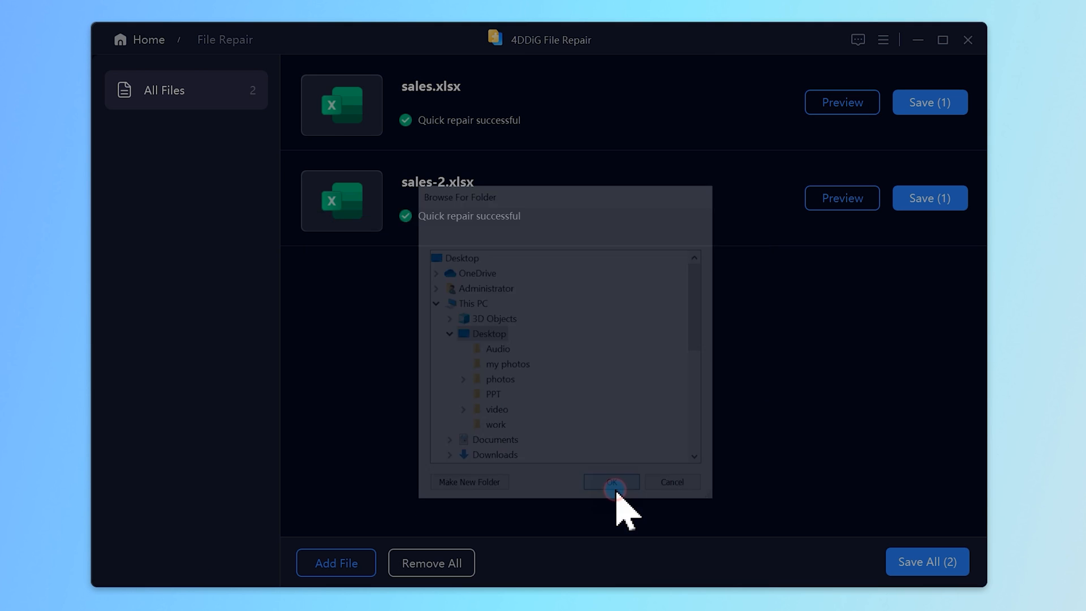
left_click(610, 482)
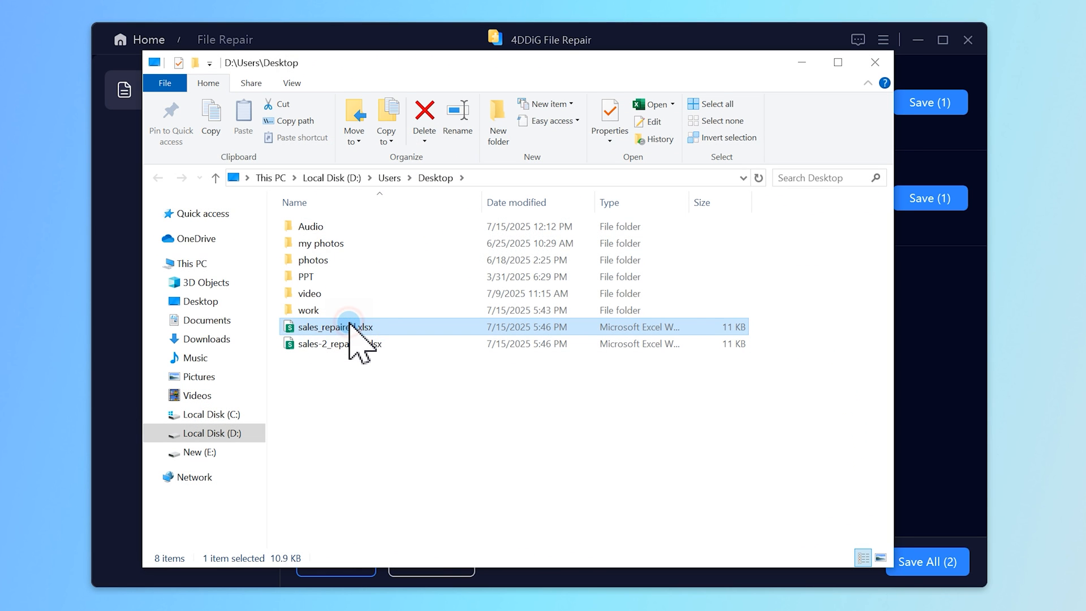
double_click(335, 325)
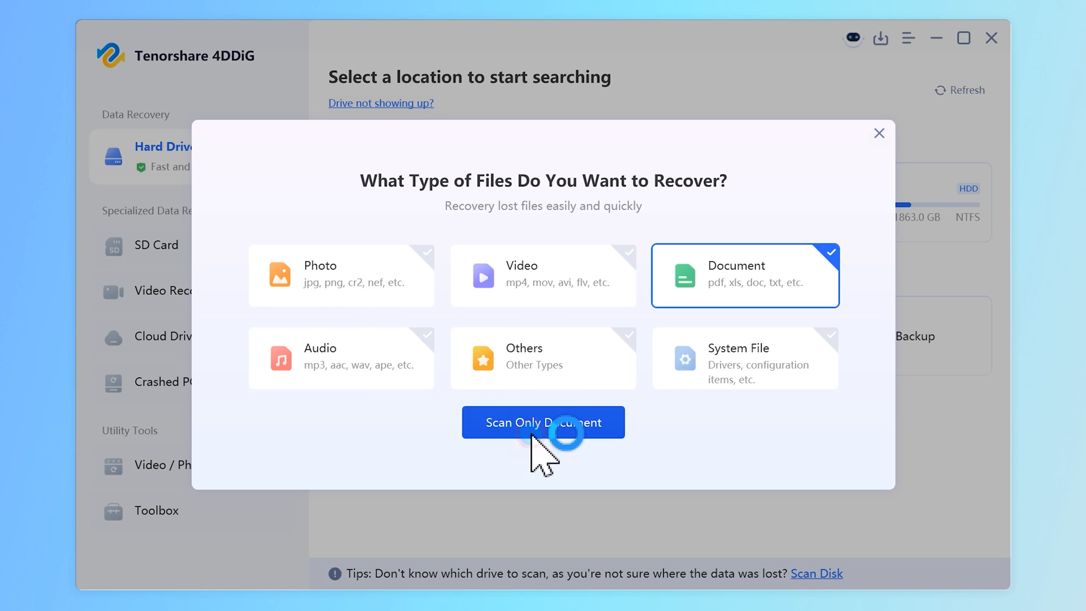
Scan for documents only, recover the marked sales.xlsx, and view its recovered folder.
left_click(543, 422)
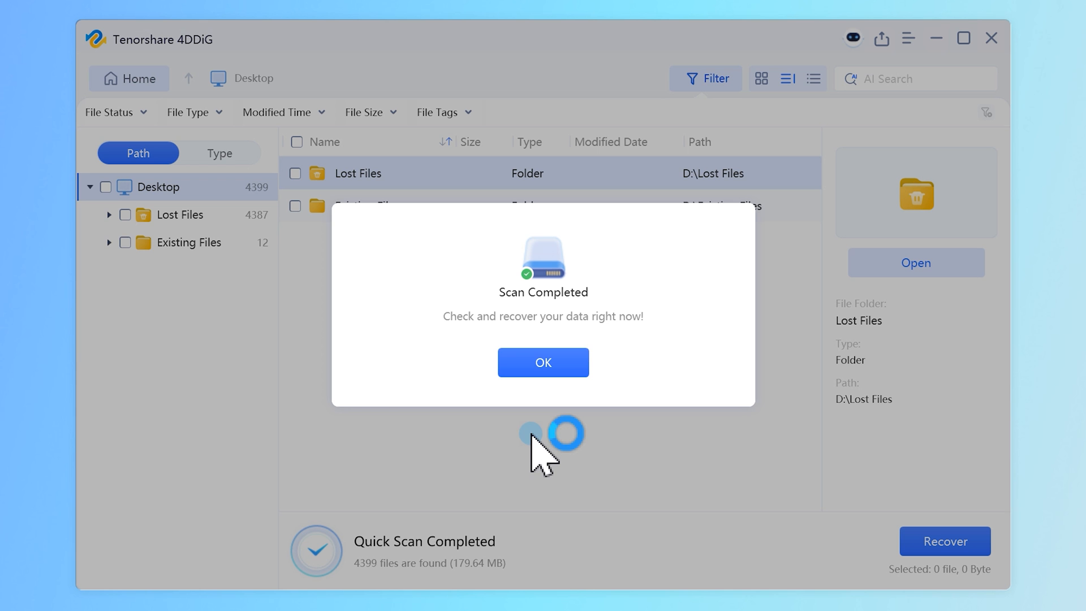
left_click(543, 362)
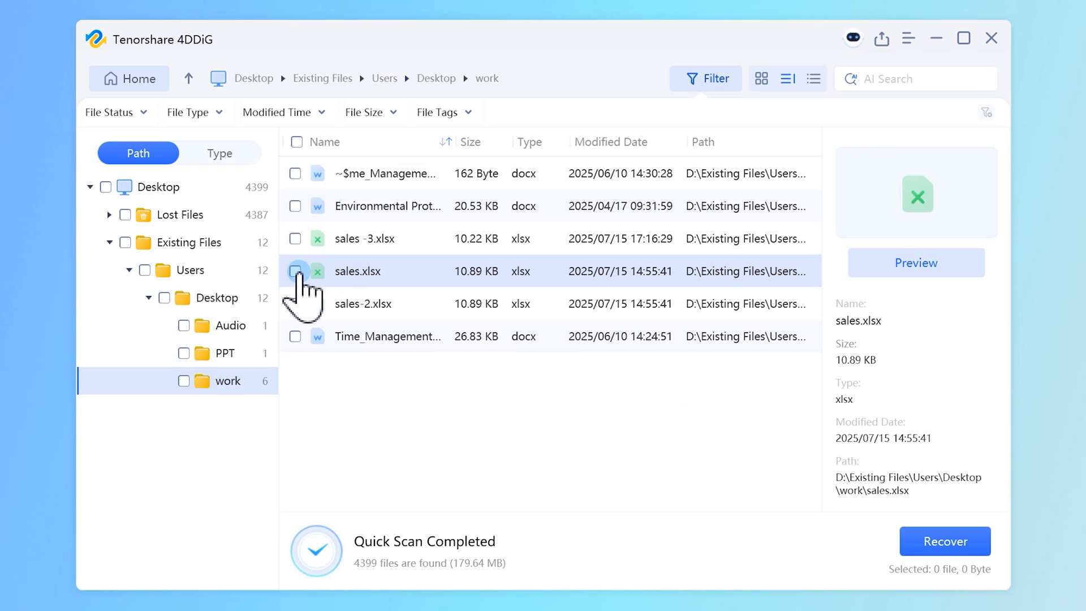
left_click(295, 270)
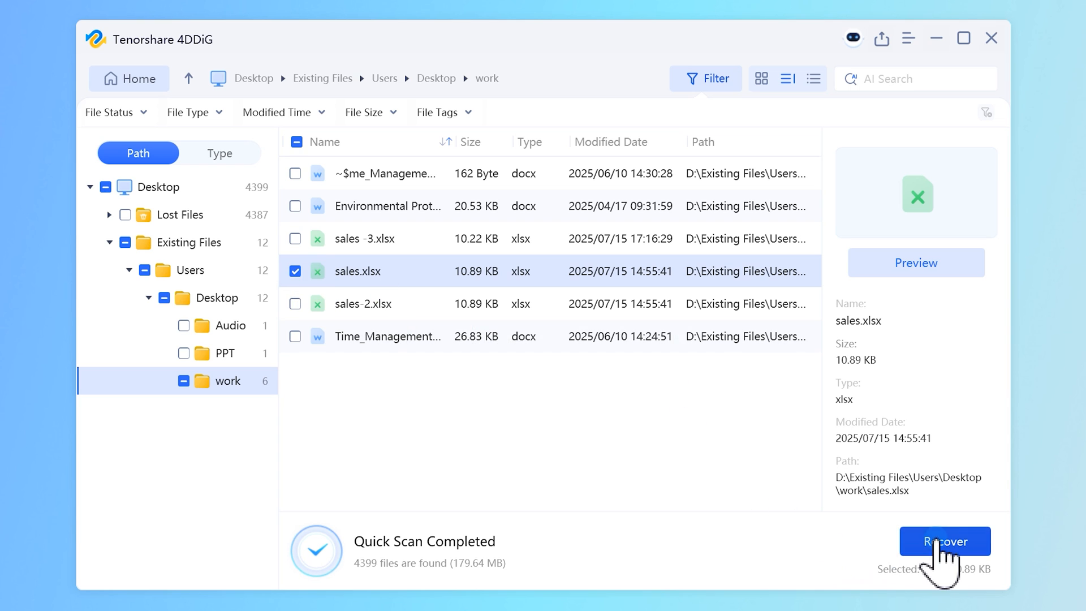
left_click(943, 541)
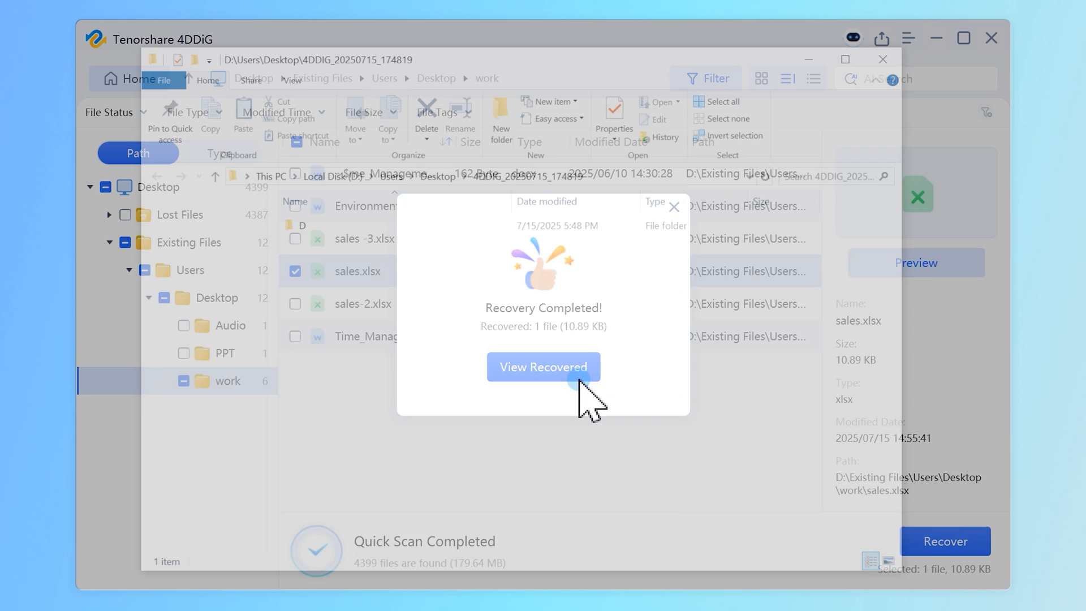
left_click(544, 367)
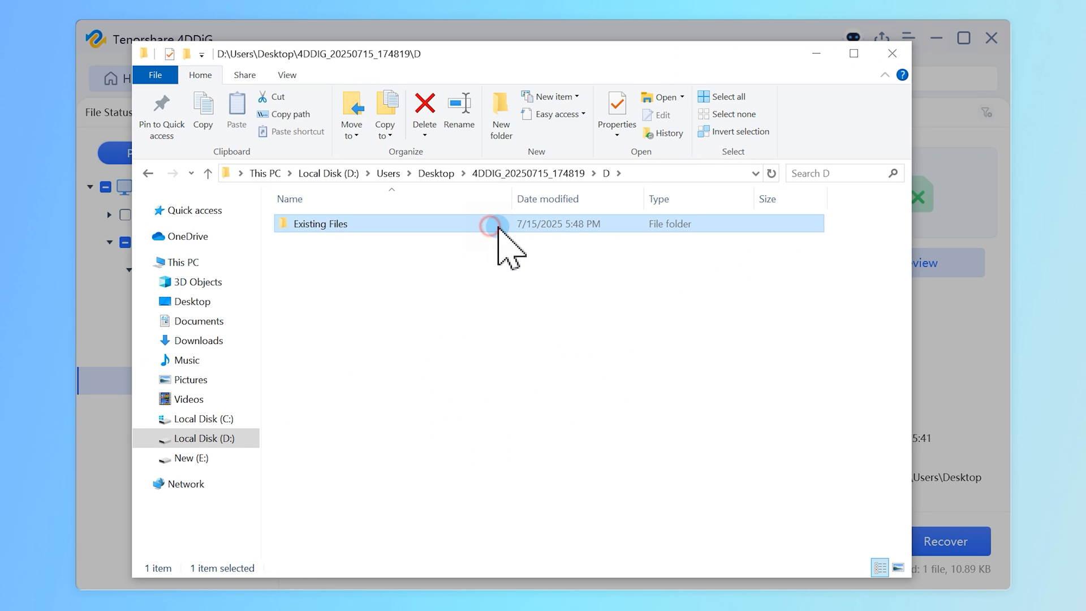
Navigate Existing Files > work and open the recovered sales.xlsx in Excel.
double_click(319, 223)
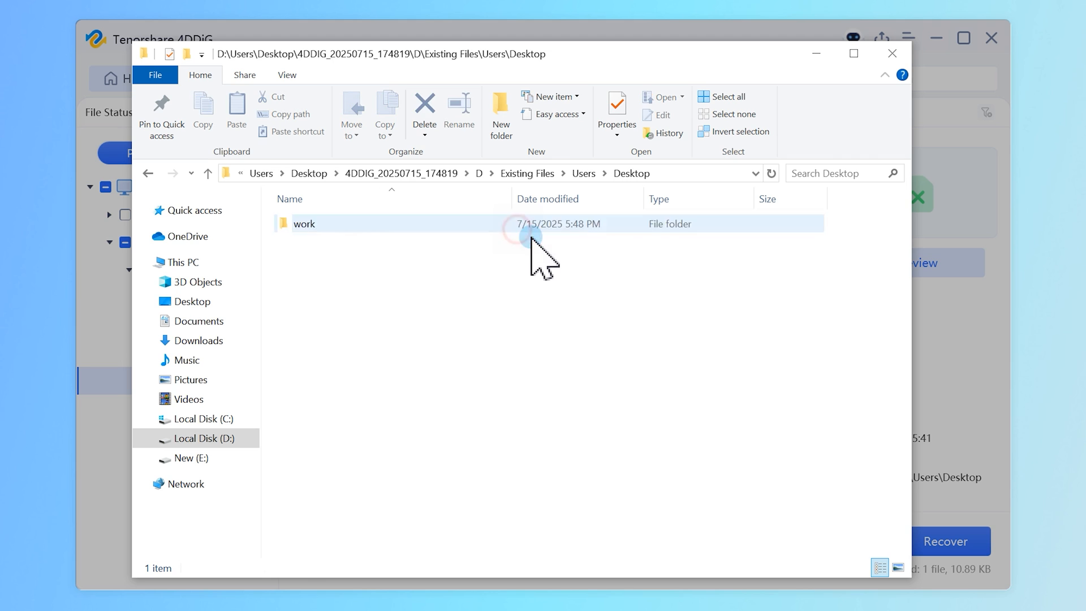
double_click(303, 223)
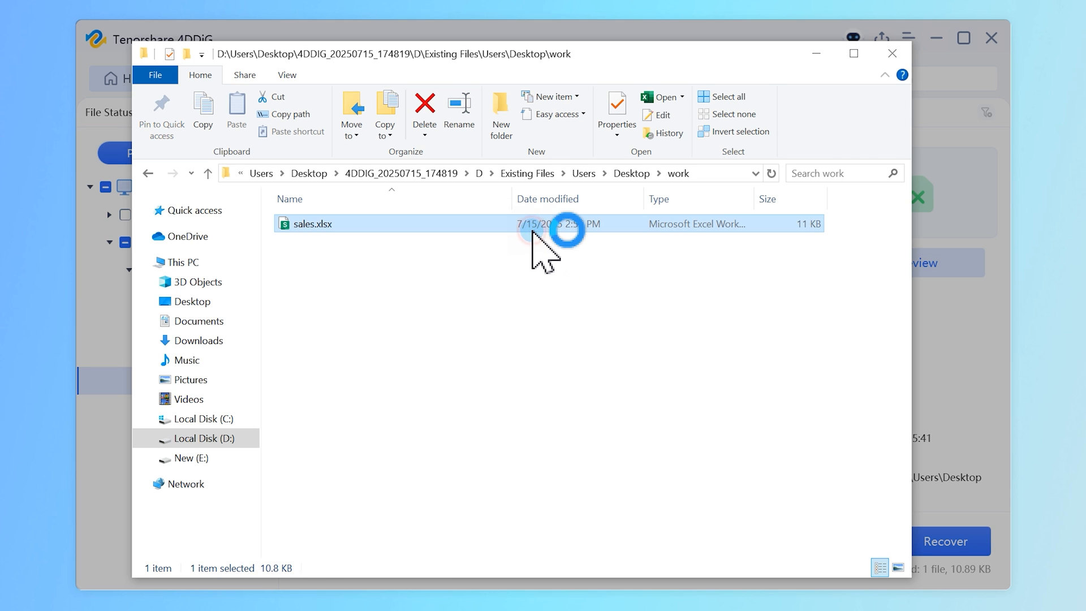
double_click(314, 222)
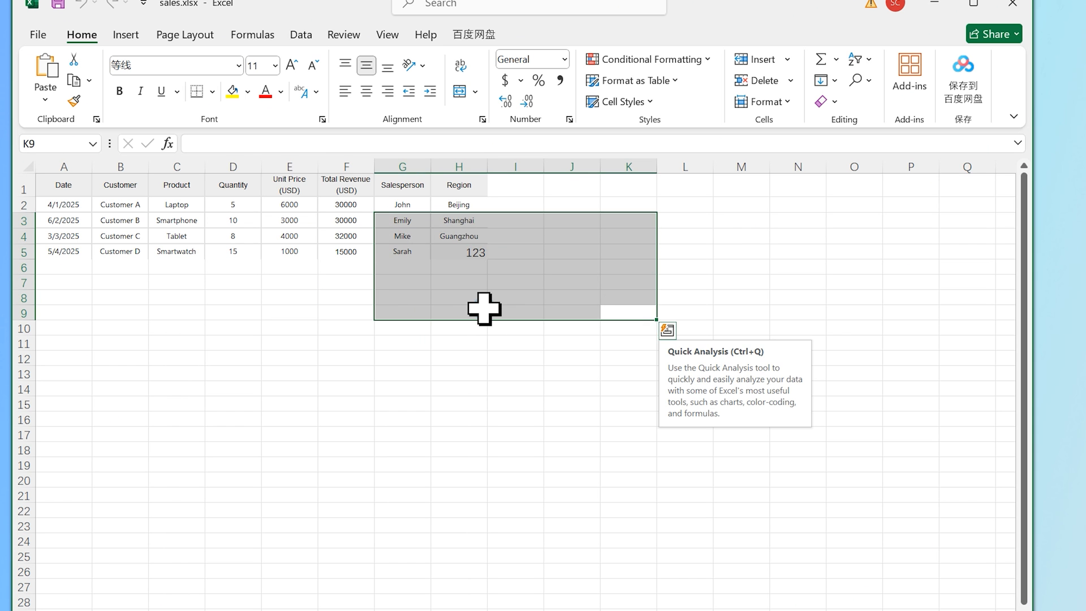
left_click(458, 312)
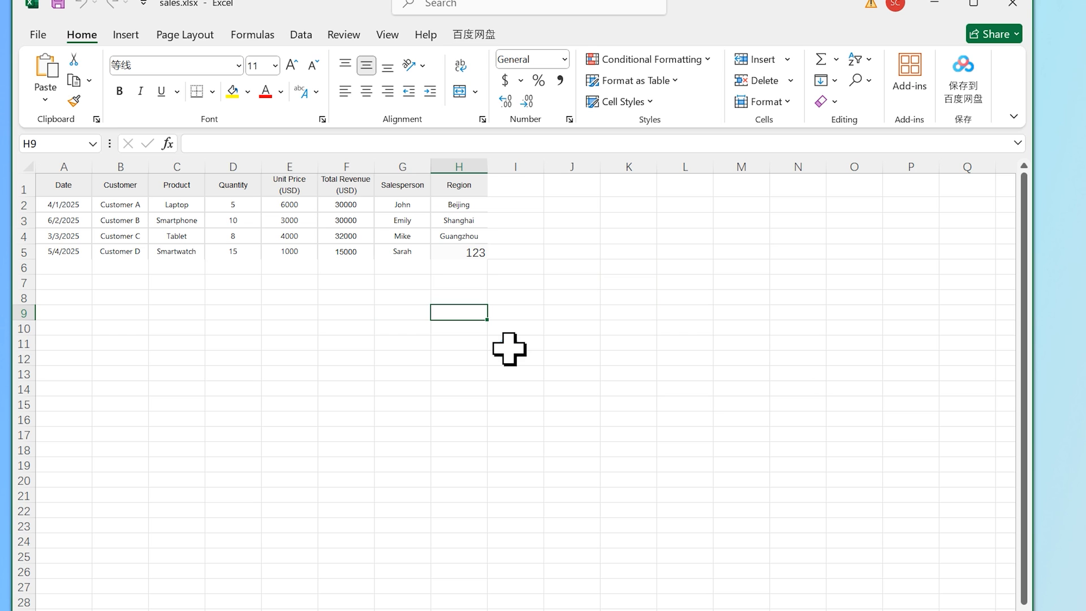